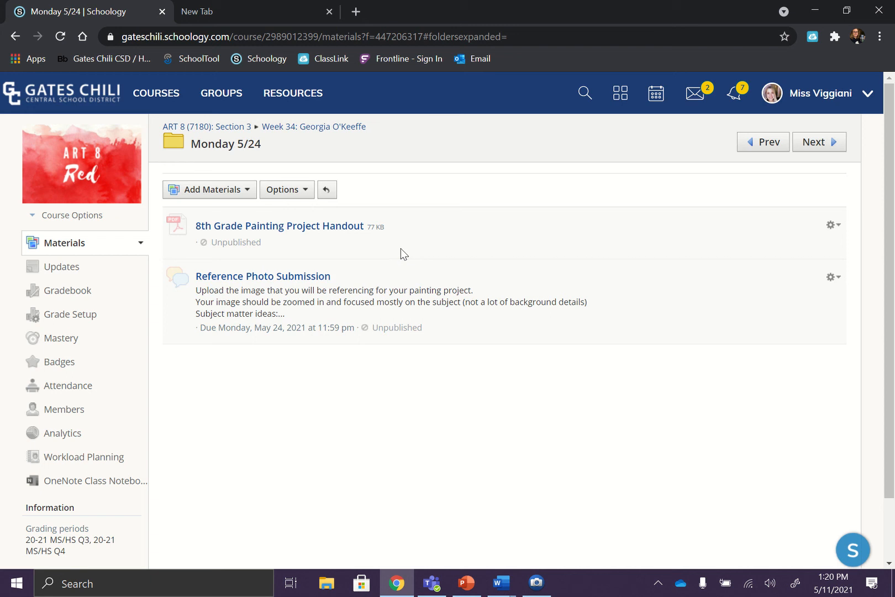
pyautogui.moveTo(399, 257)
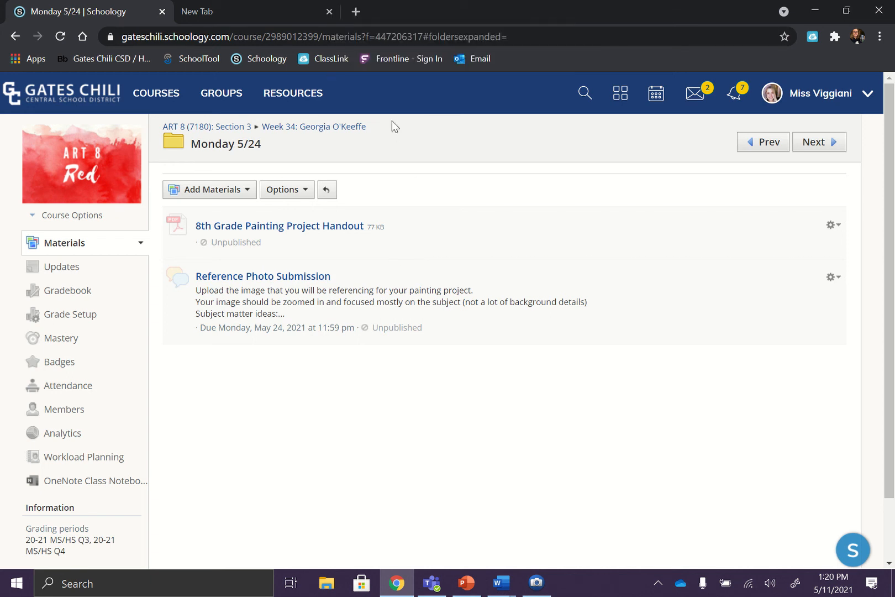
# Step: Load Google Images in a new tab and return to the Monday 5/24 course folder
pyautogui.click(522, 11)
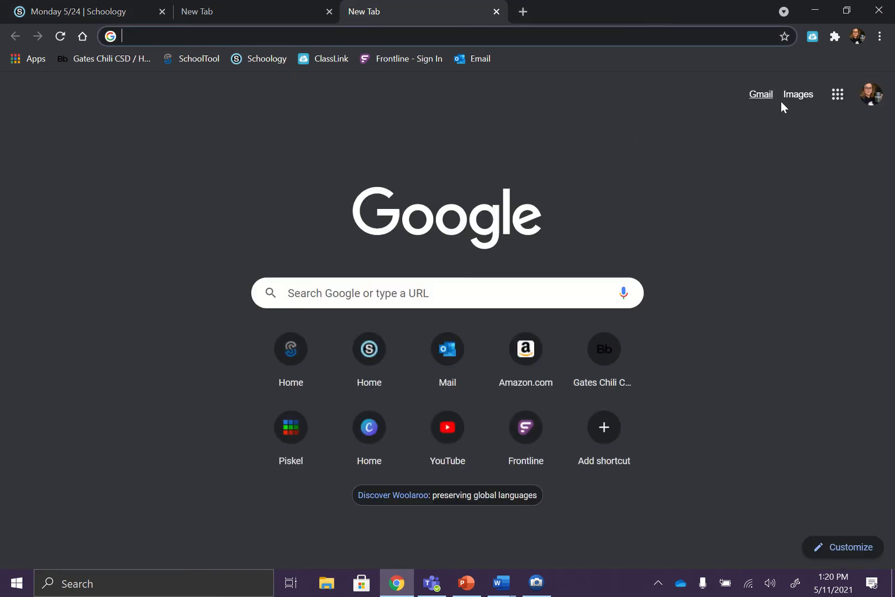
pyautogui.click(798, 94)
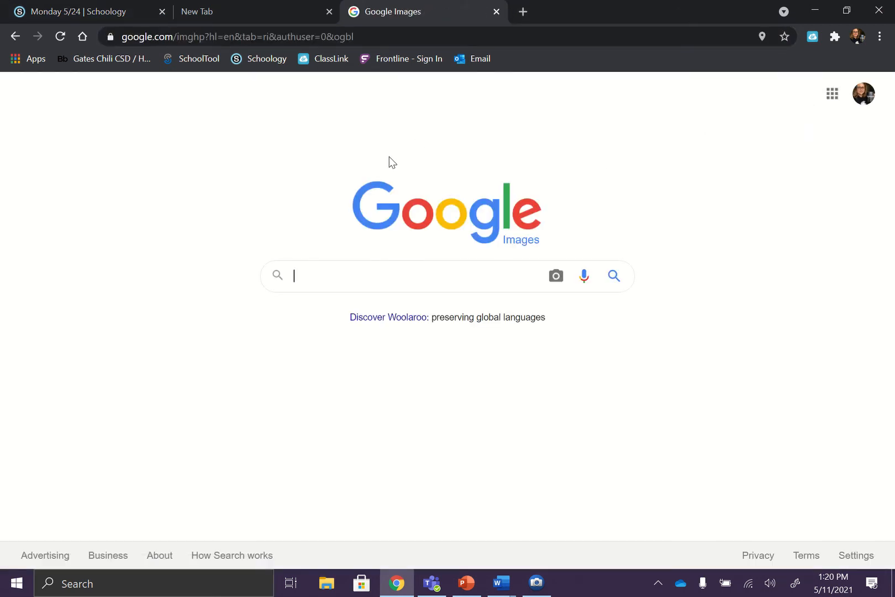
pyautogui.moveTo(255, 235)
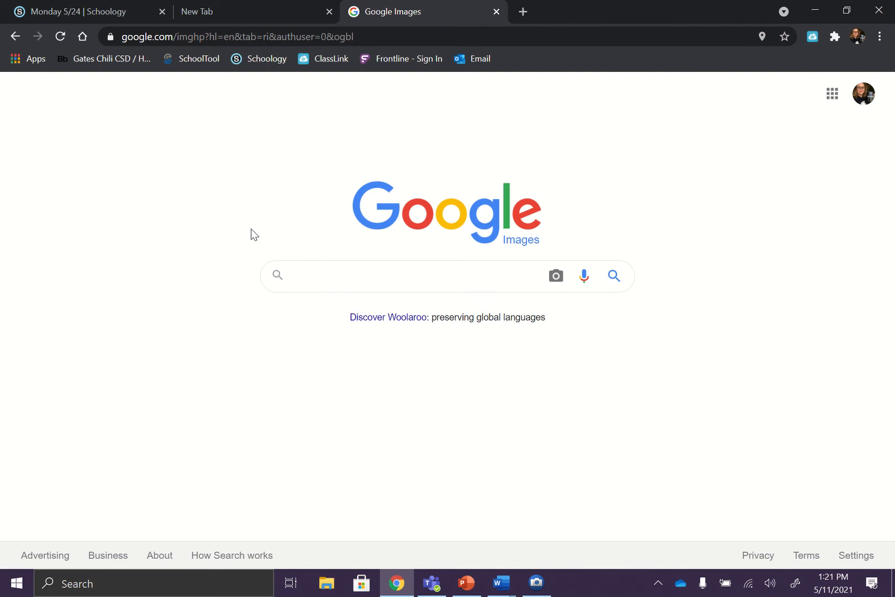
pyautogui.click(86, 11)
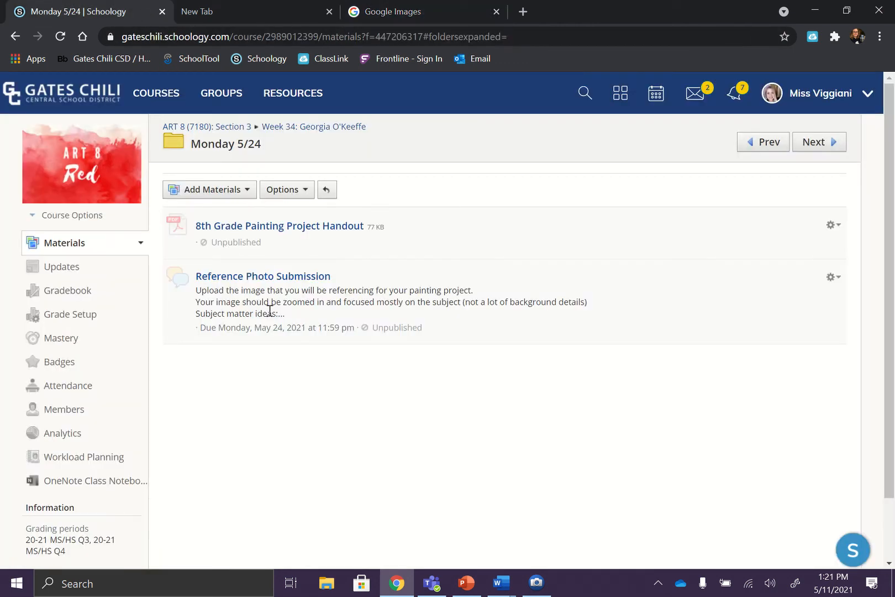
# Step: Open the Reference Photo Submission discussion from the Monday 5/24 folder
pyautogui.click(263, 277)
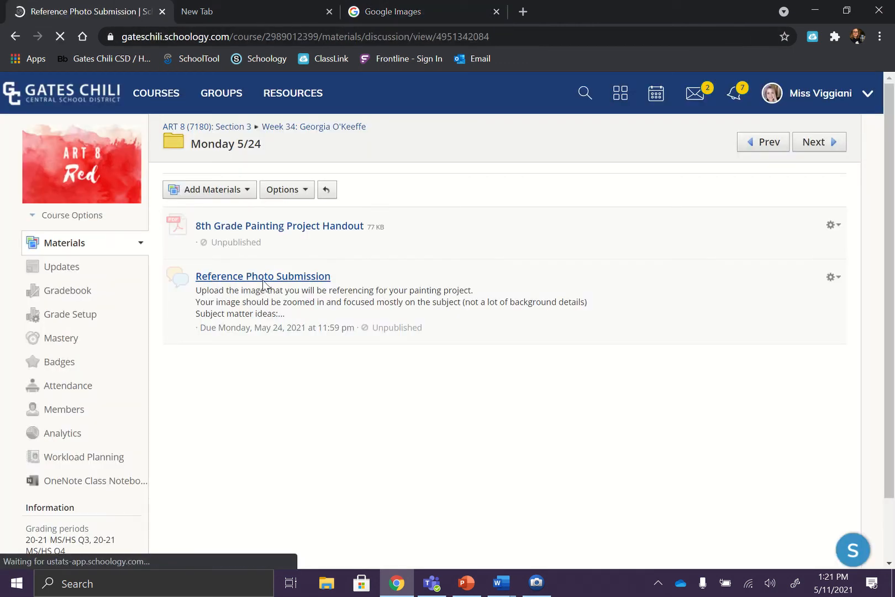
pyautogui.click(263, 276)
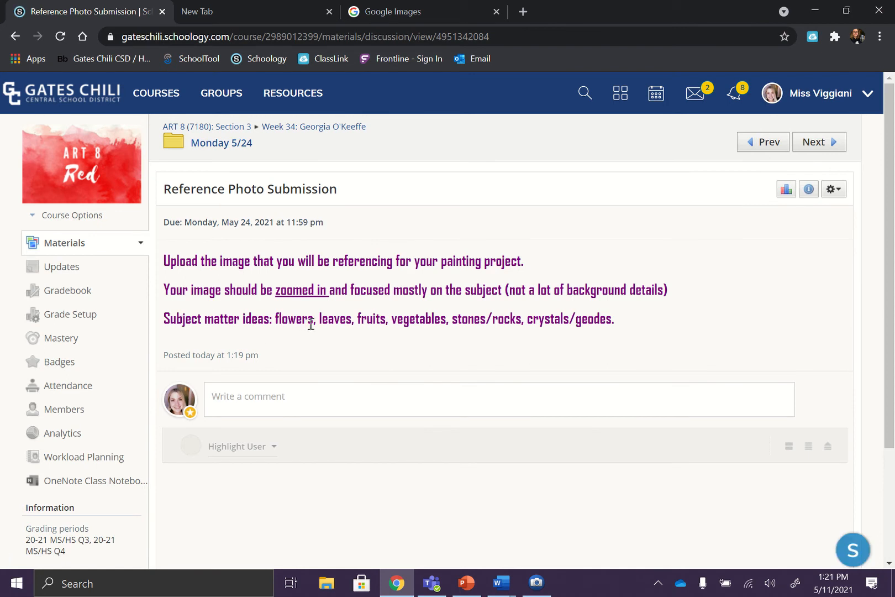
pyautogui.moveTo(394, 326)
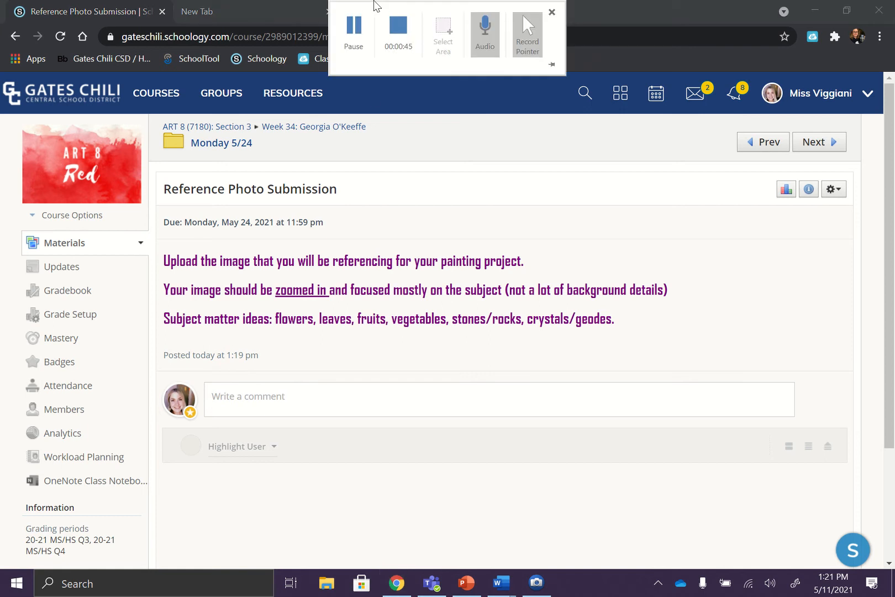
# Step: Search Google Images for "dahlia" to get a grid of dahlia flower photos
pyautogui.click(424, 11)
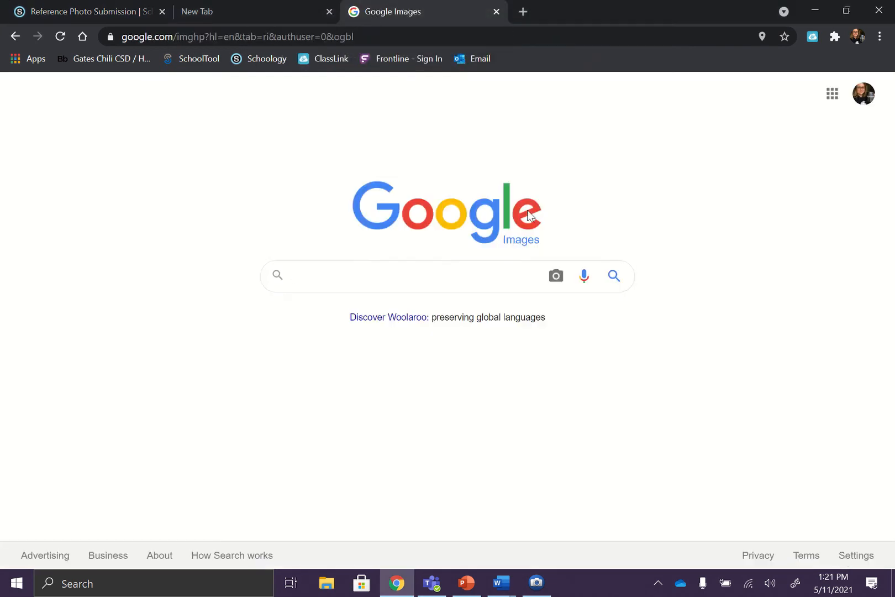
pyautogui.click(400, 276)
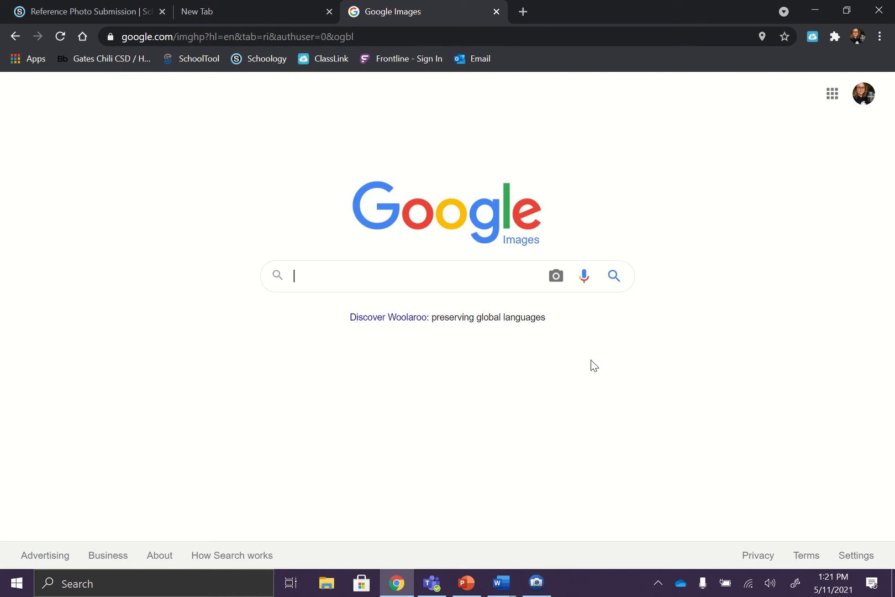
pyautogui.write('dahlia')
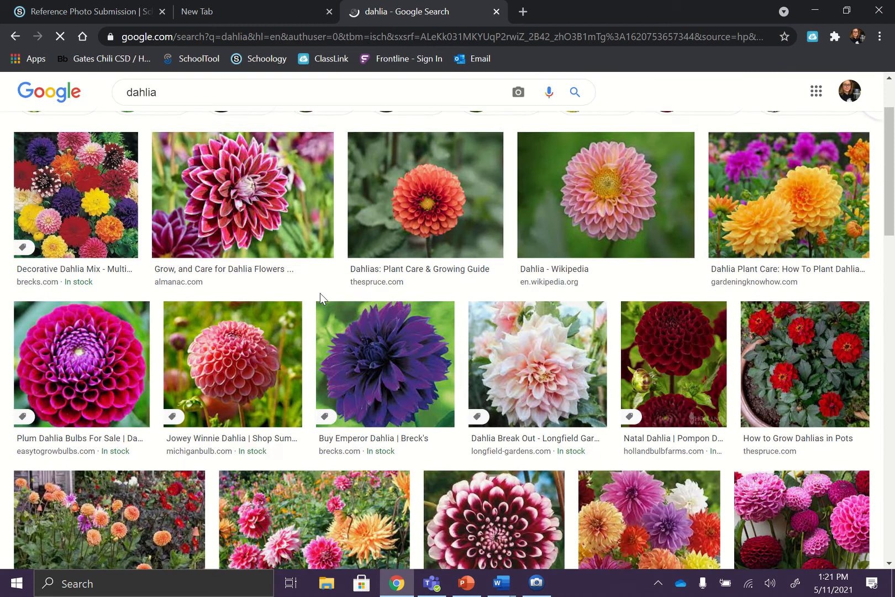
# Step: Preview the orange garden dahlias, pink dahlias in a bucket and purple Emperor Dahlia results
pyautogui.scroll(-3)
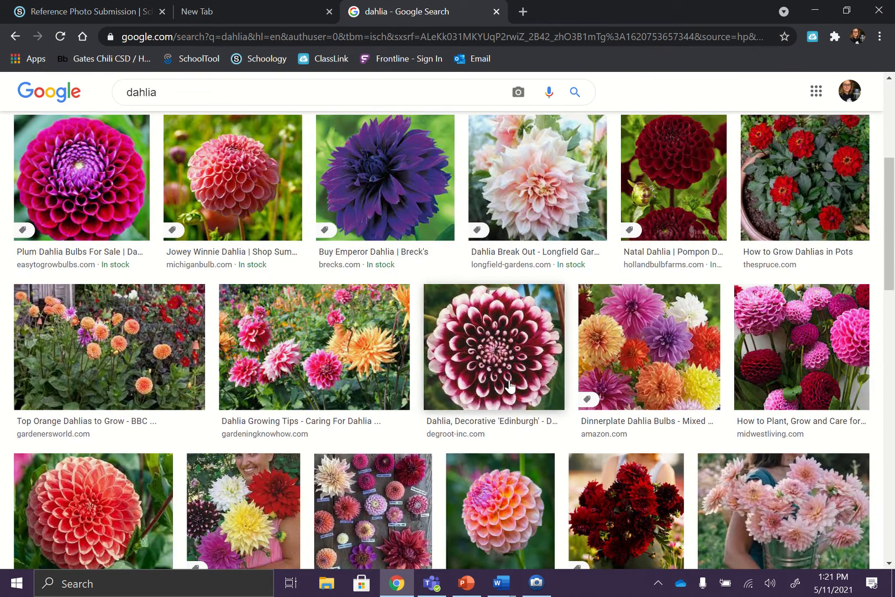
pyautogui.scroll(-3)
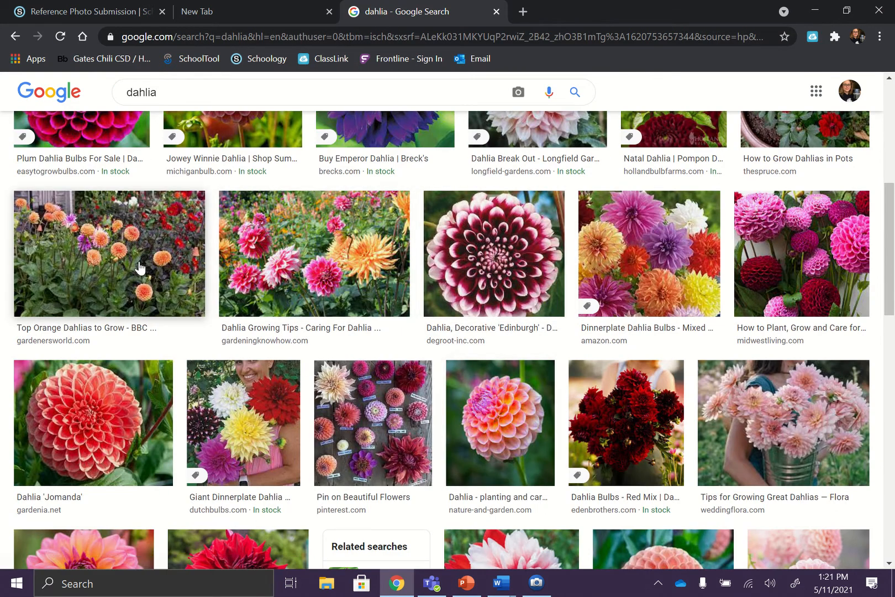
pyautogui.click(108, 253)
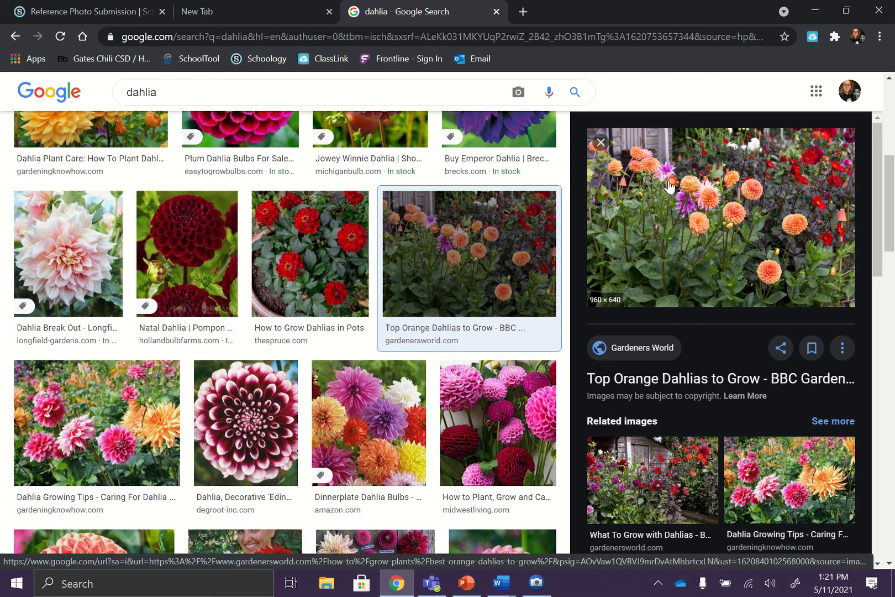
pyautogui.moveTo(660, 230)
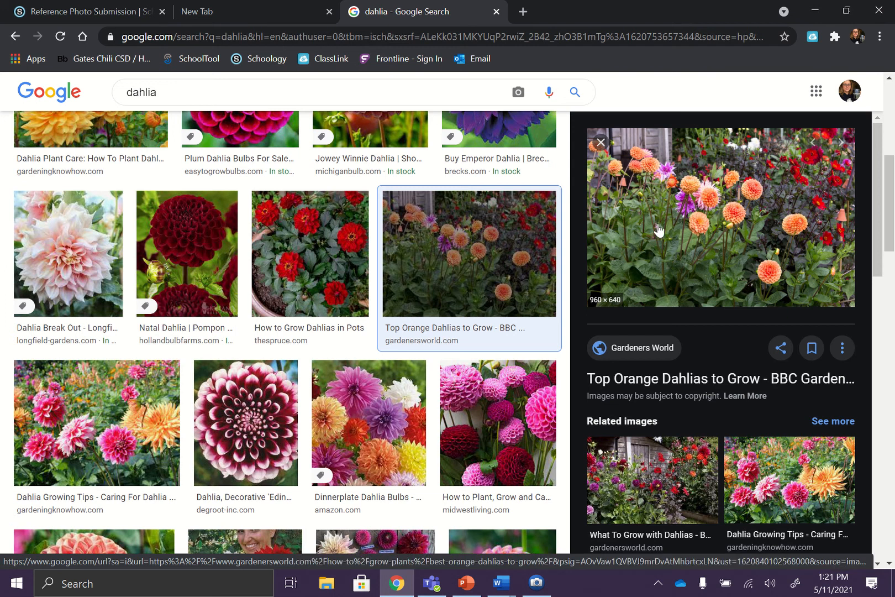
pyautogui.scroll(-3)
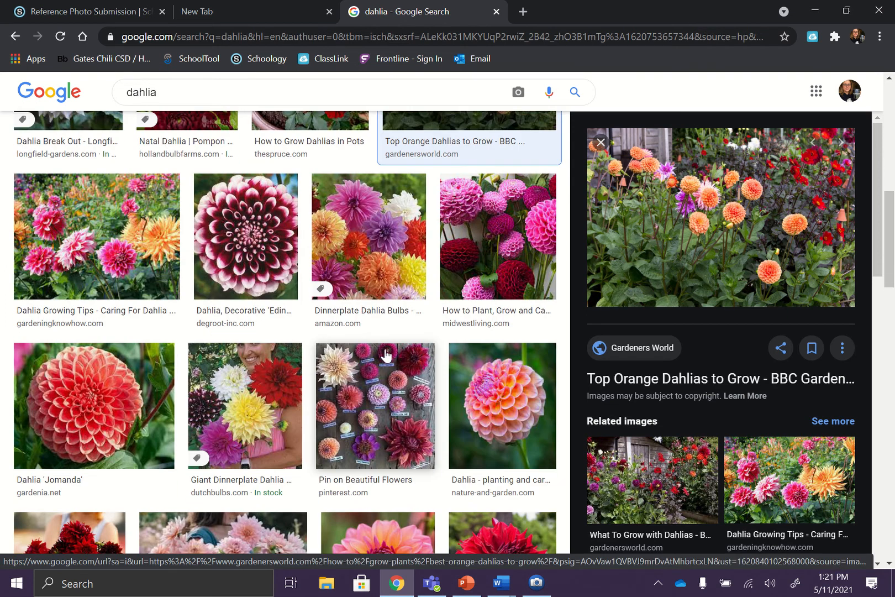
pyautogui.click(244, 236)
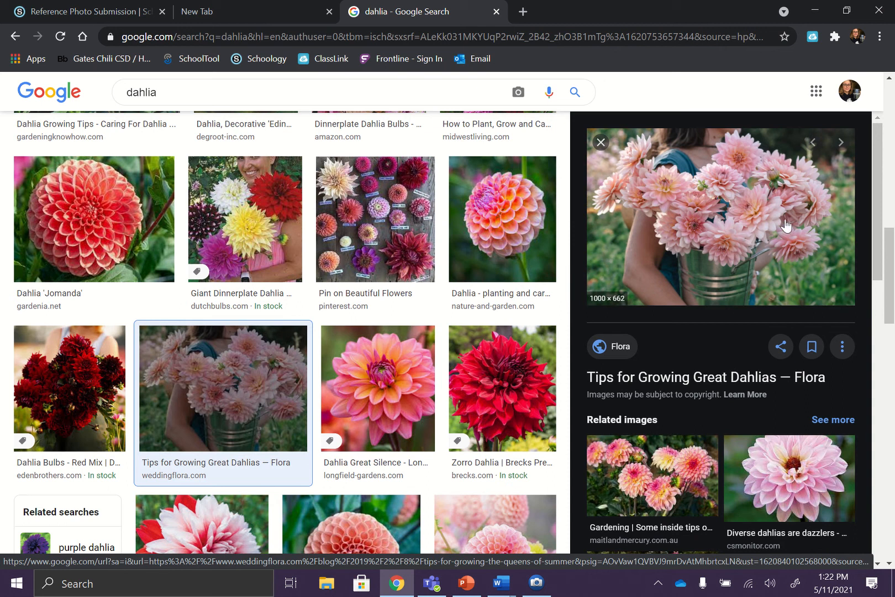
pyautogui.moveTo(739, 203)
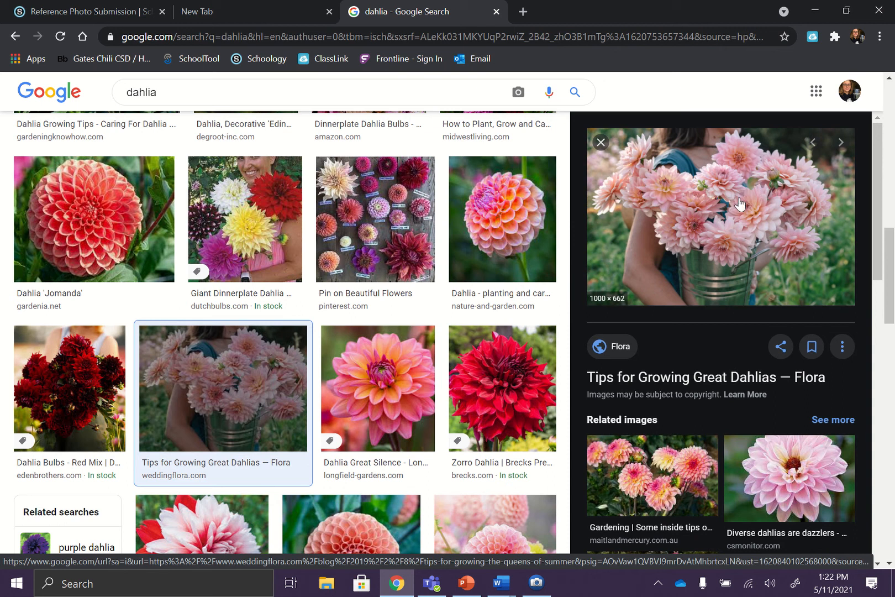
pyautogui.moveTo(444, 268)
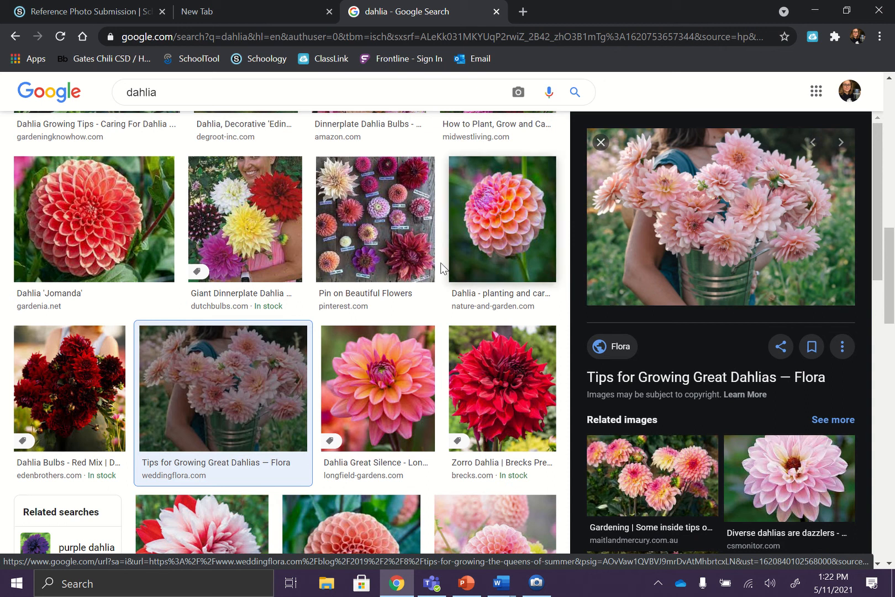
pyautogui.scroll(-3)
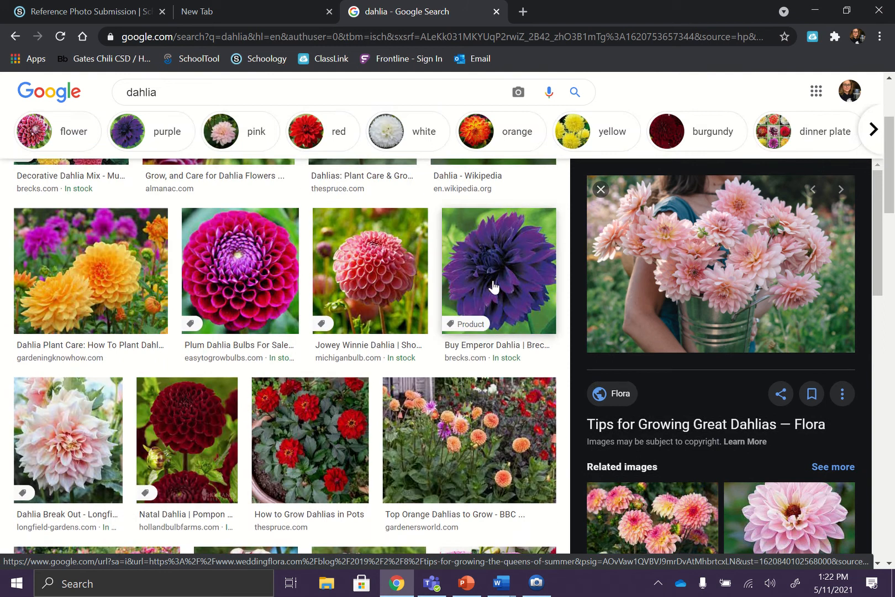
pyautogui.click(497, 269)
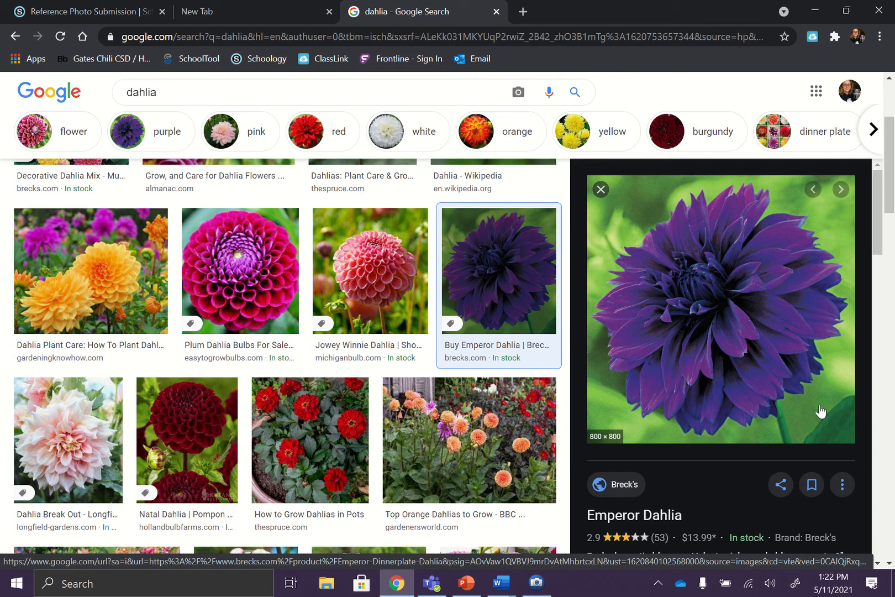
# Step: Preview the Decorative Dahlia Mixture, then the dark red and white 'Edinburgh' dahlia
pyautogui.scroll(3)
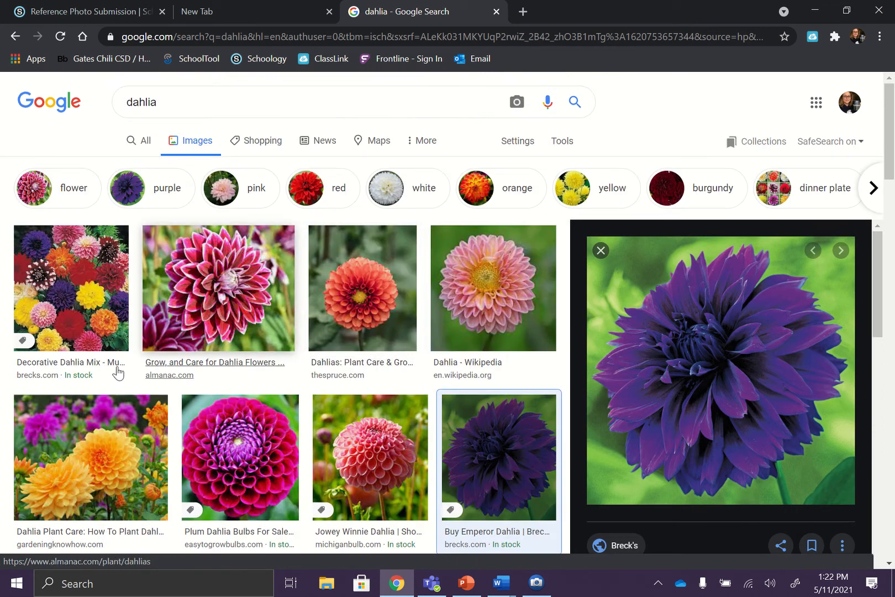
pyautogui.click(71, 287)
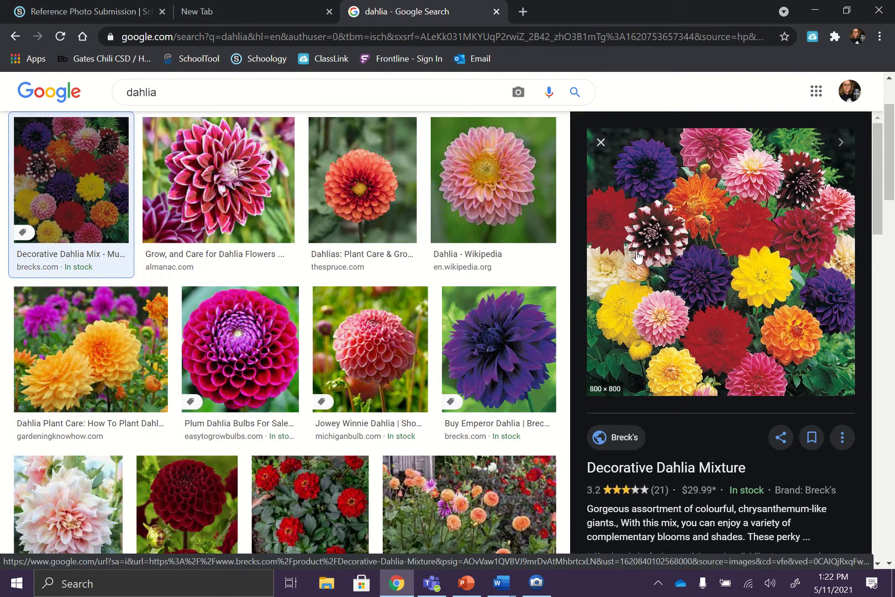
pyautogui.moveTo(754, 271)
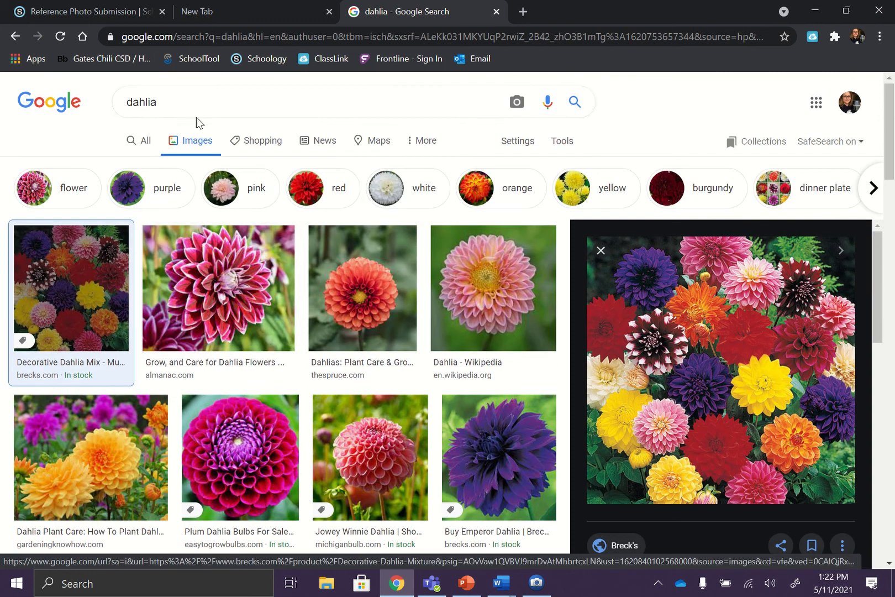
pyautogui.scroll(-3)
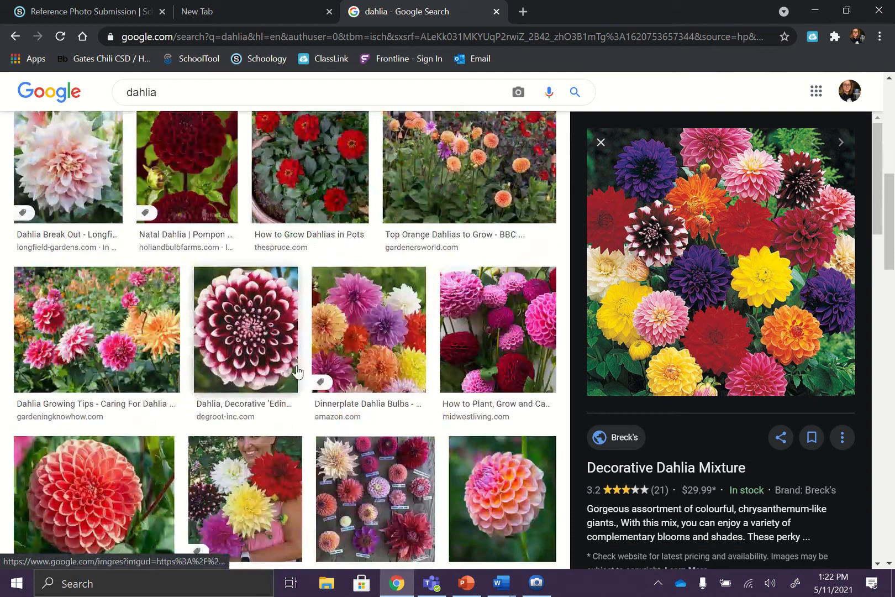
pyautogui.click(245, 331)
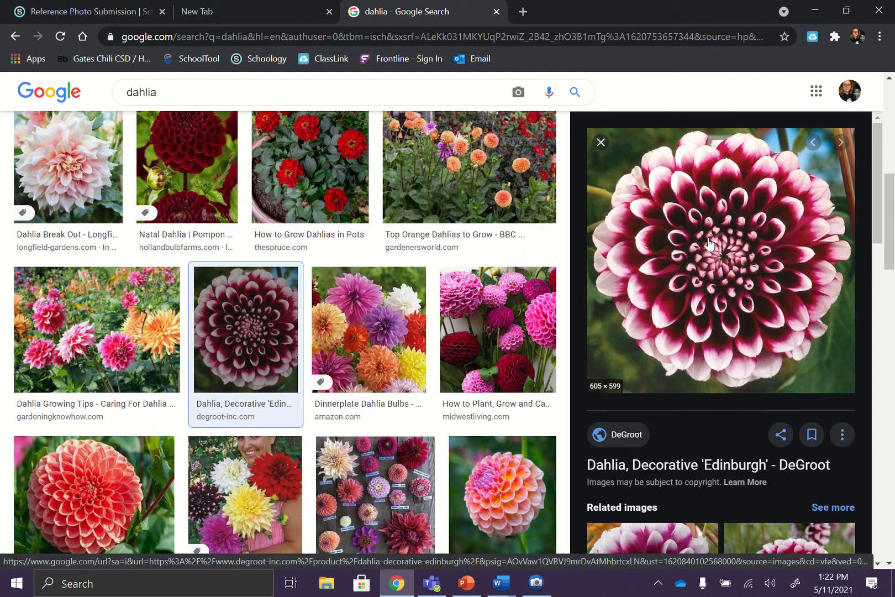
# Step: Save the Edinburgh dahlia image to the Desktop as "flower reference photo" JPEG
pyautogui.rightClick(708, 243)
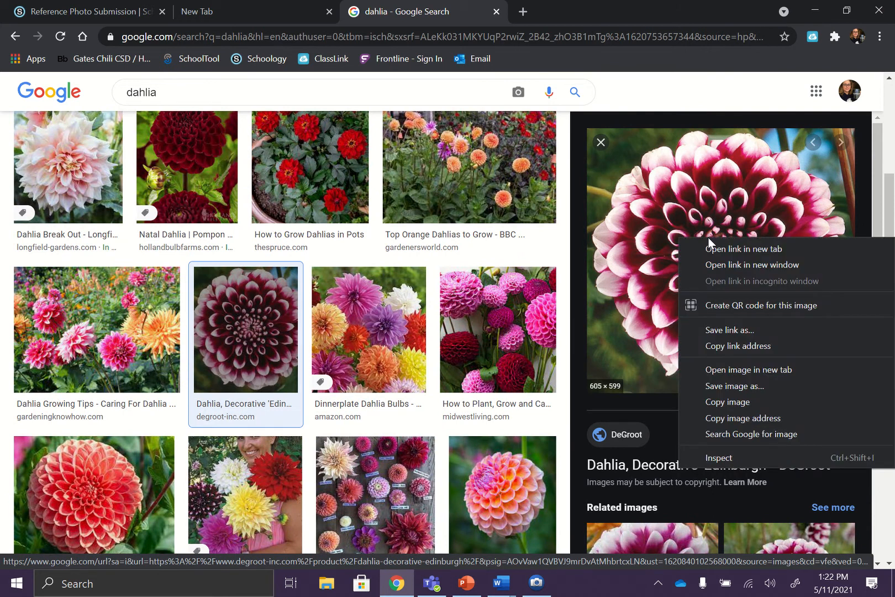
pyautogui.click(736, 395)
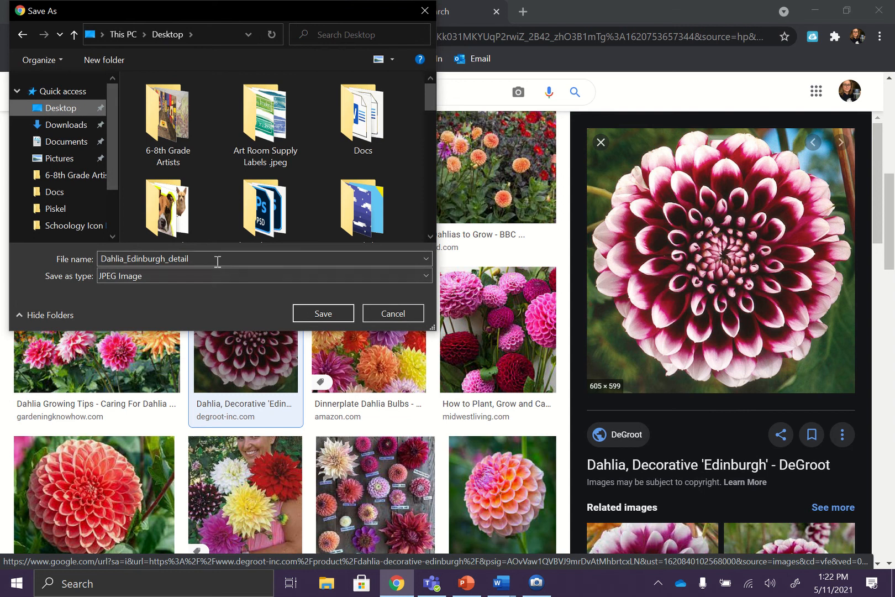
pyautogui.write('flower')
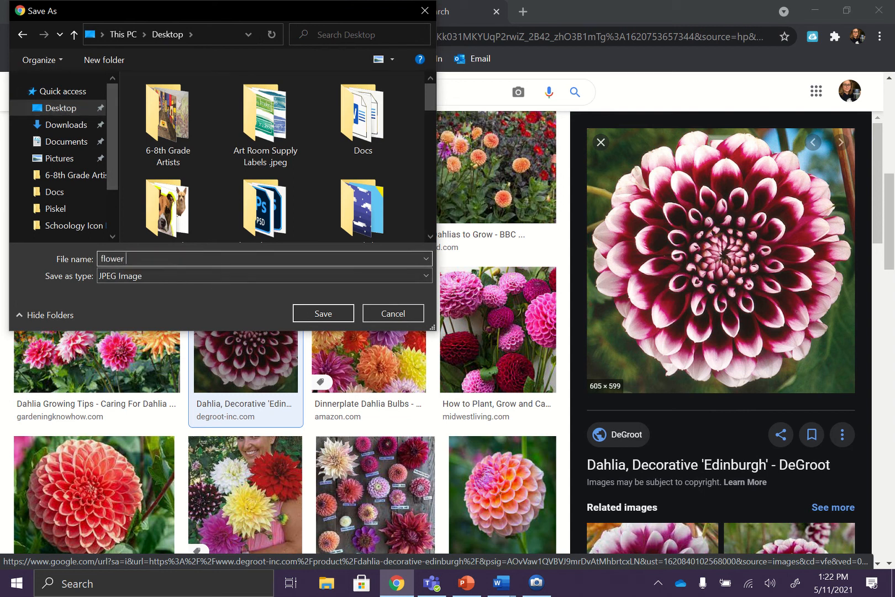
pyautogui.write('reference photo')
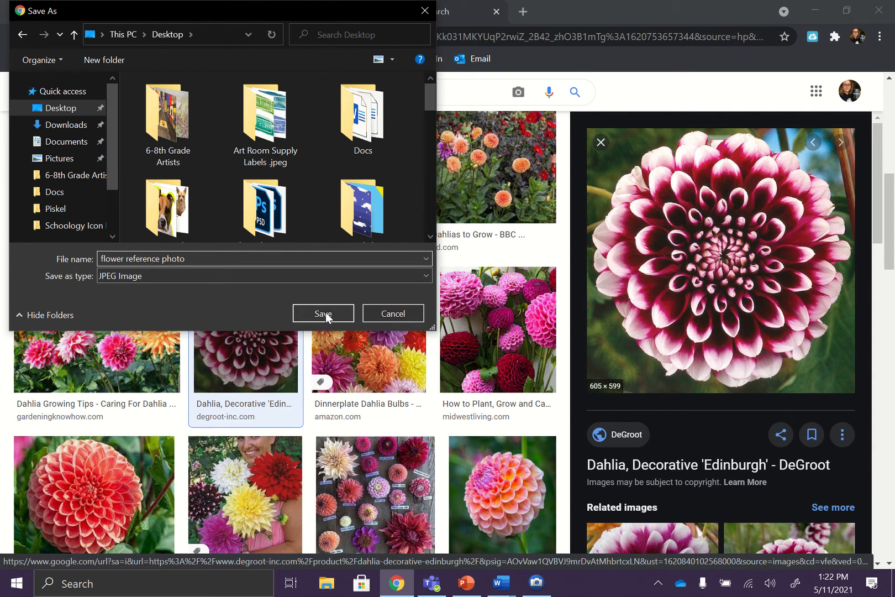
pyautogui.click(323, 313)
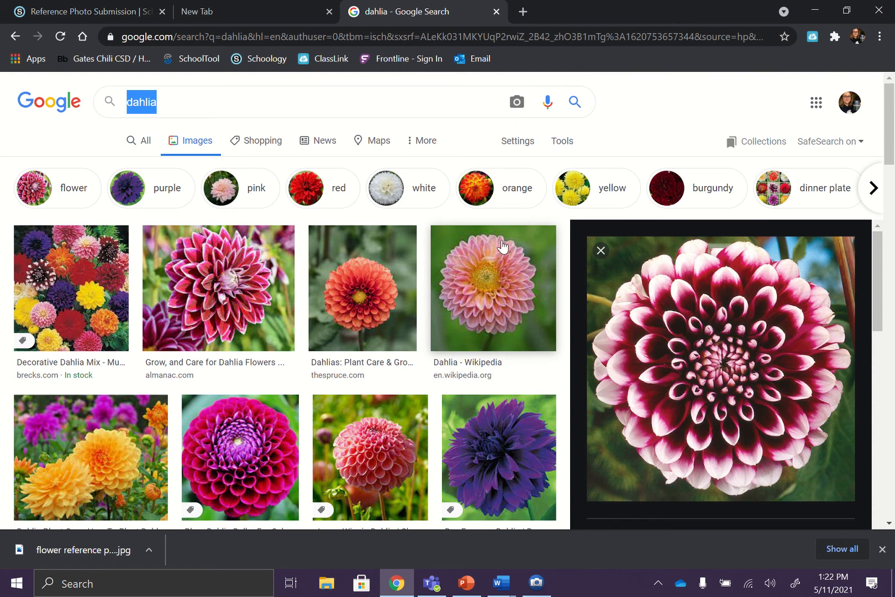
# Step: Search for "leaves" and browse down through the leaf image results
pyautogui.write('leaves')
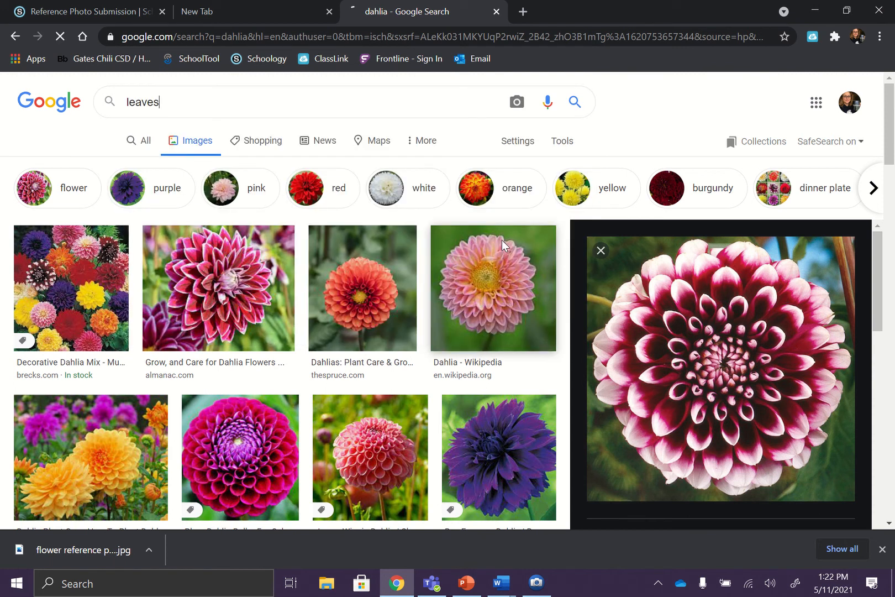
pyautogui.write('f')
pyautogui.press('Enter')
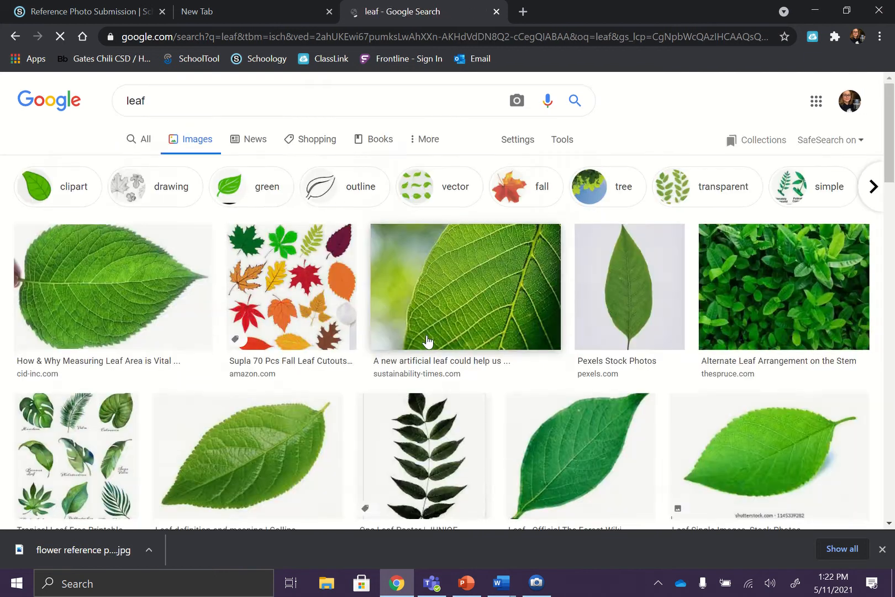
pyautogui.scroll(-3)
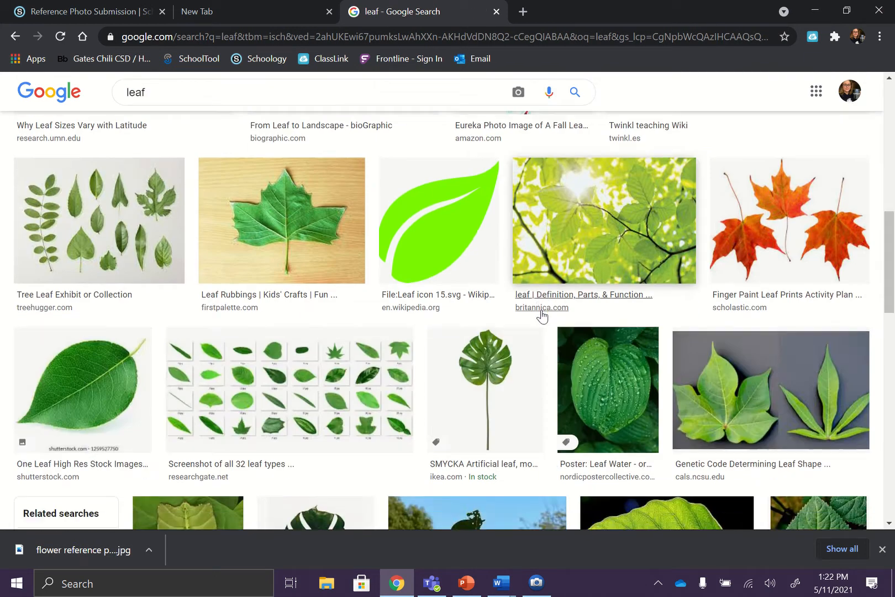
pyautogui.scroll(-3)
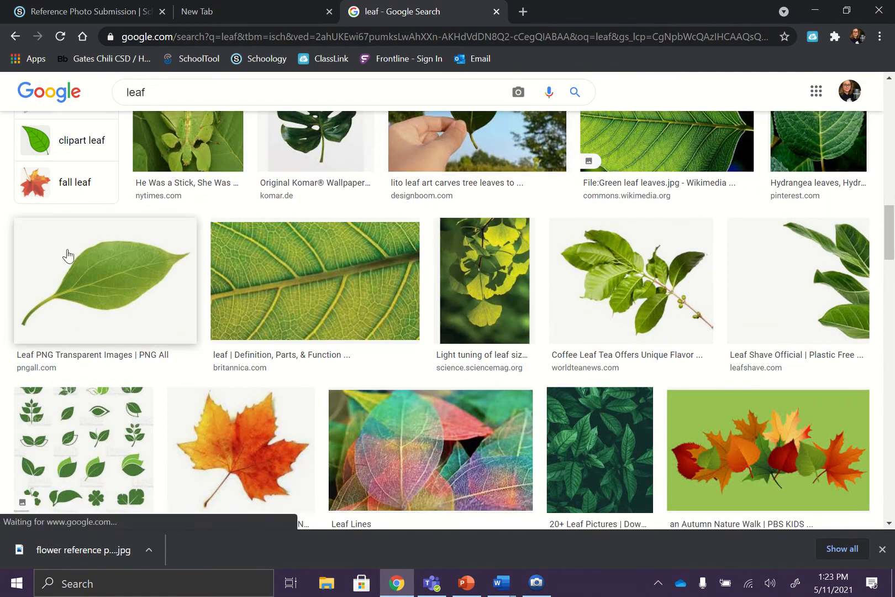
pyautogui.scroll(-3)
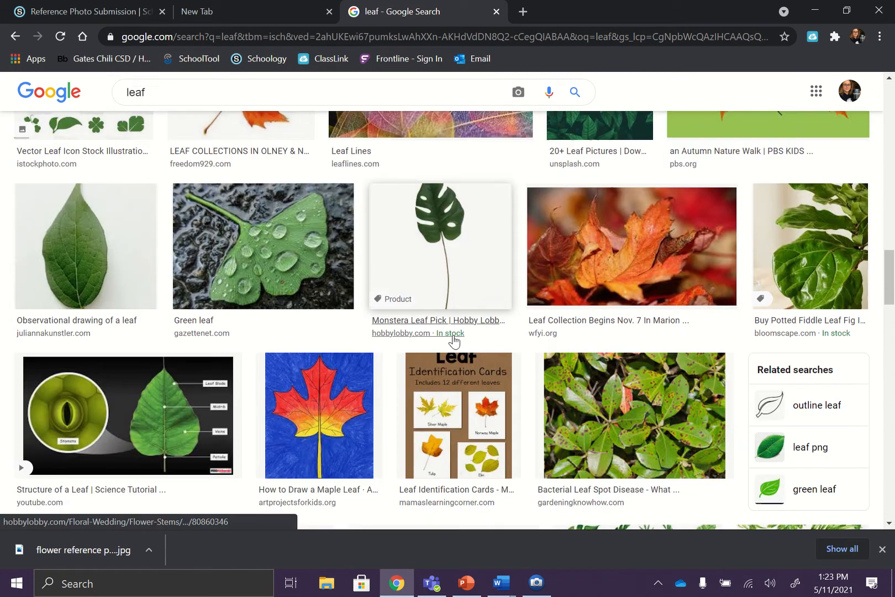
pyautogui.scroll(-3)
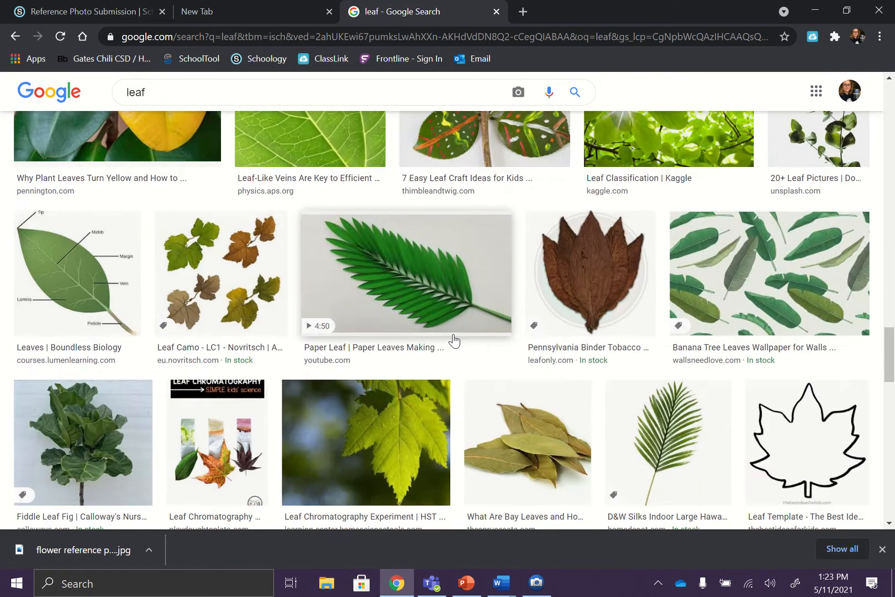
pyautogui.scroll(-3)
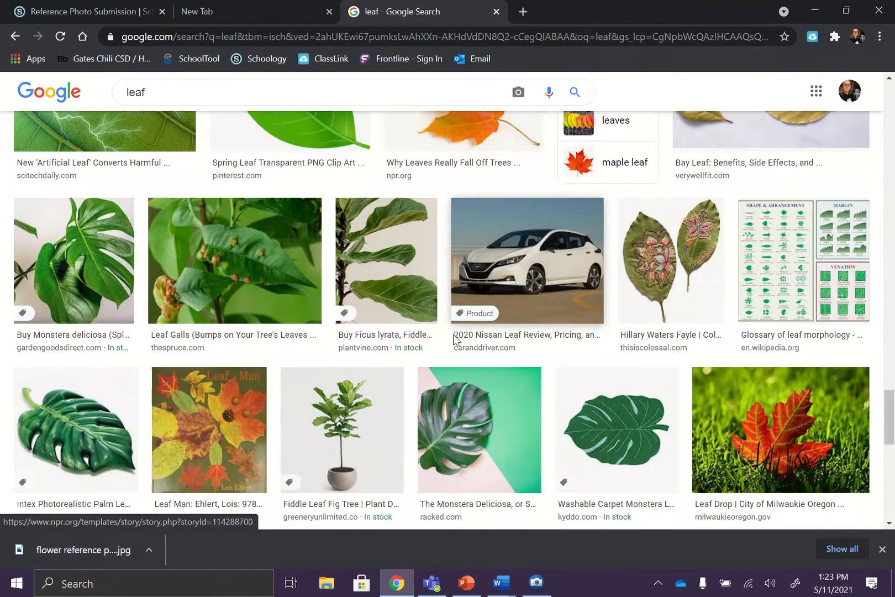
pyautogui.scroll(-3)
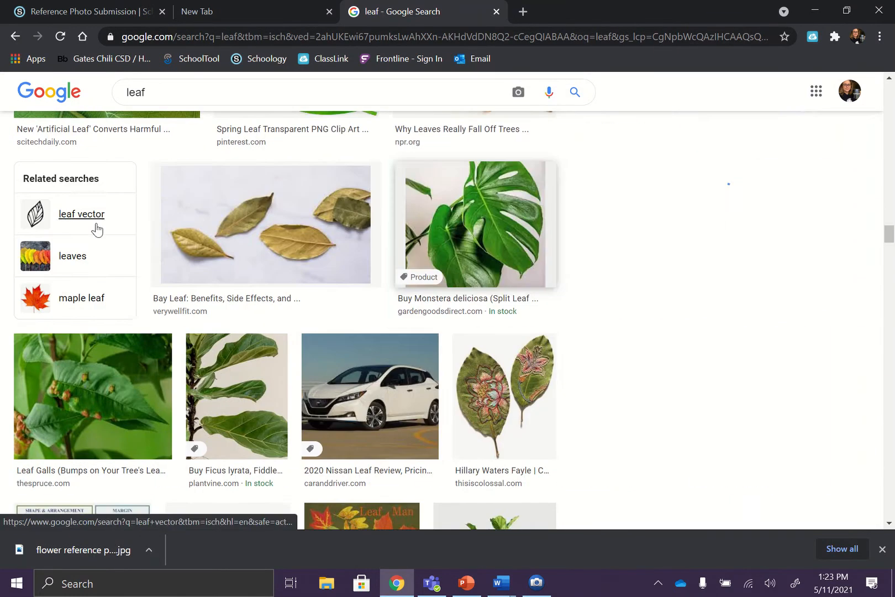
# Step: Preview the split-leaf Monstera plant, then the close-up Monstera leaves image
pyautogui.click(474, 225)
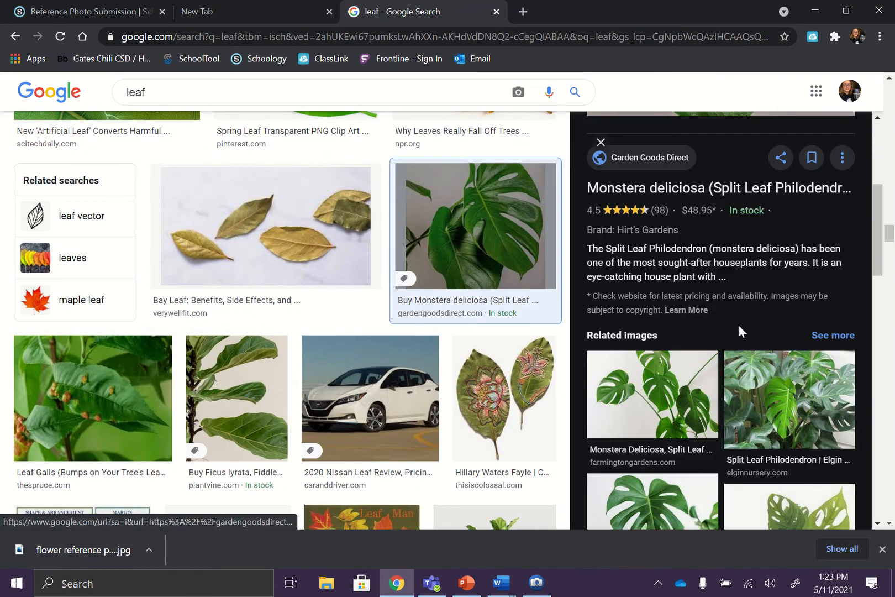
pyautogui.scroll(-3)
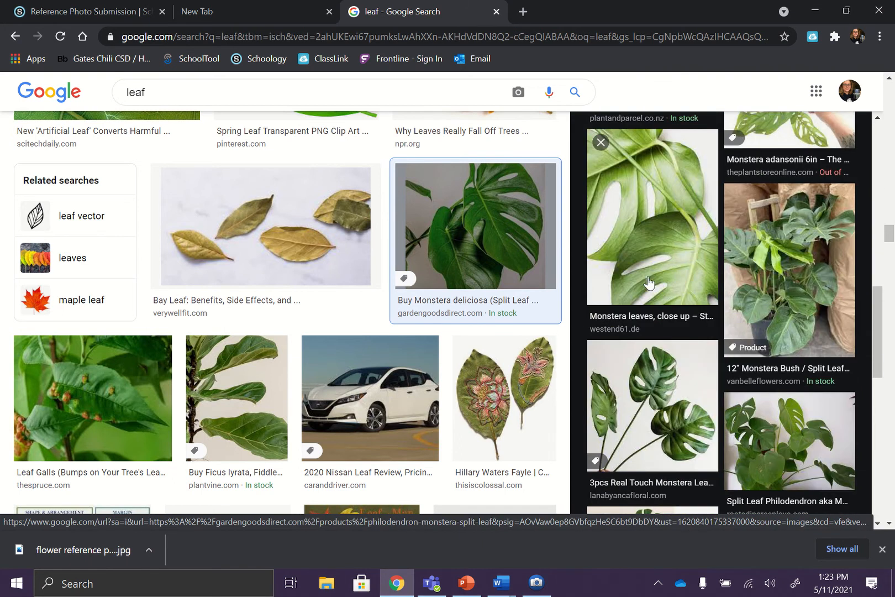
pyautogui.click(651, 216)
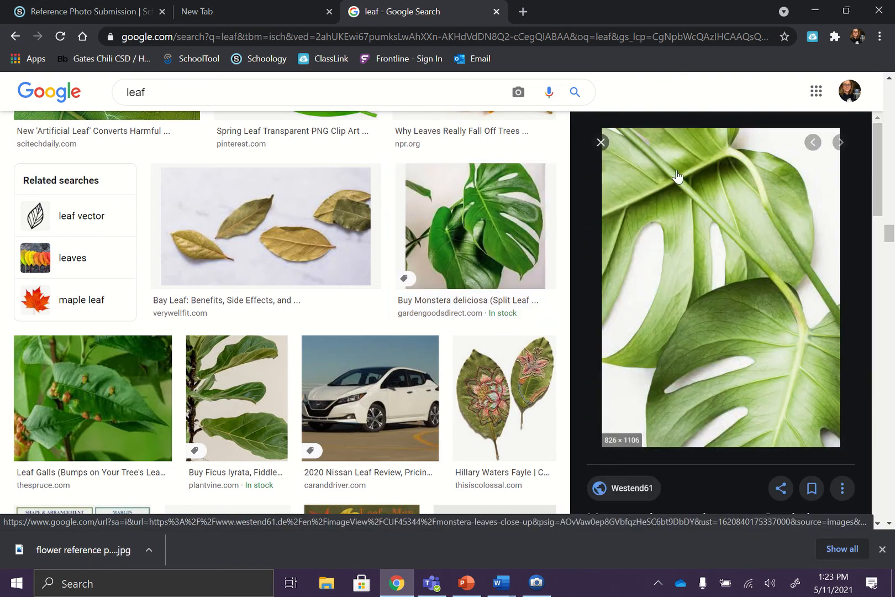
pyautogui.moveTo(780, 258)
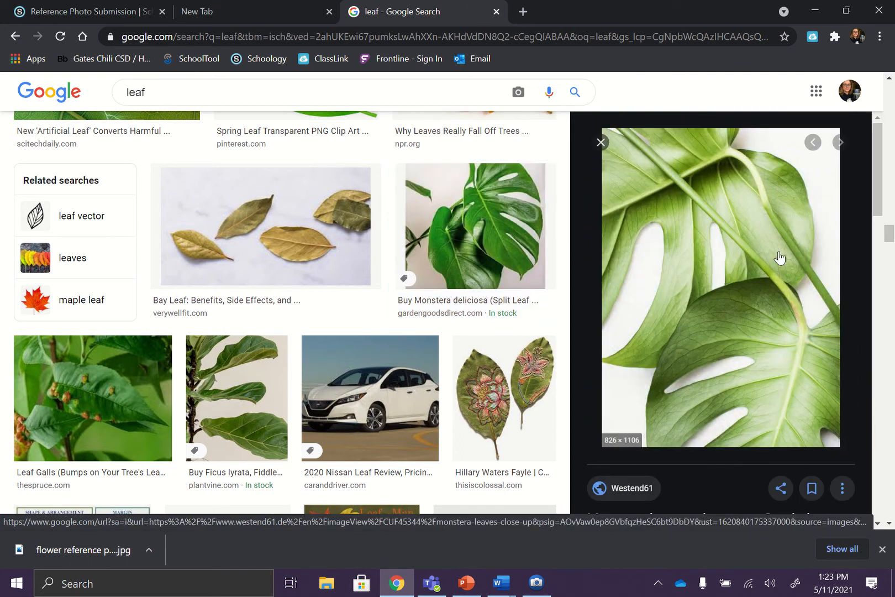
pyautogui.moveTo(655, 351)
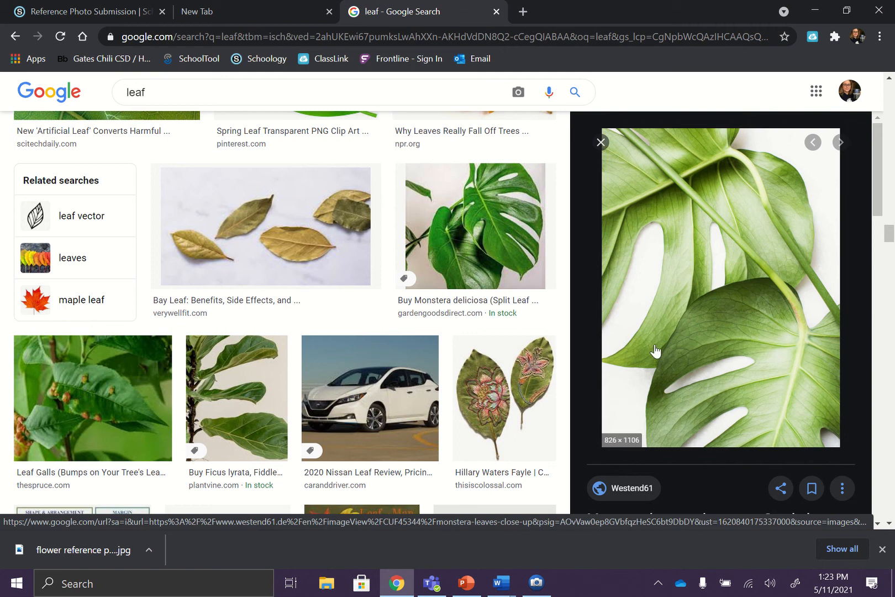
pyautogui.moveTo(378, 330)
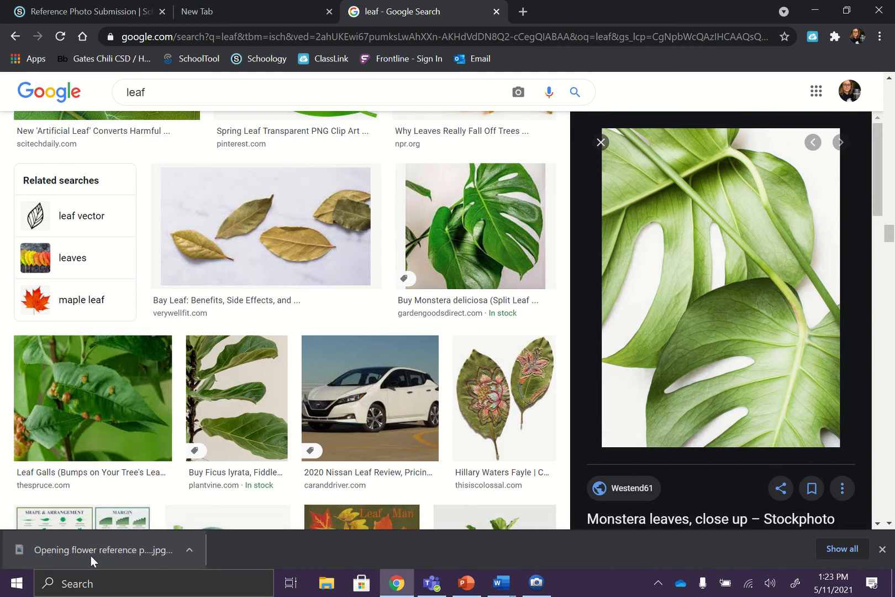
# Step: Open the downloaded flower reference photo.jpg in Microsoft Photos
pyautogui.click(97, 549)
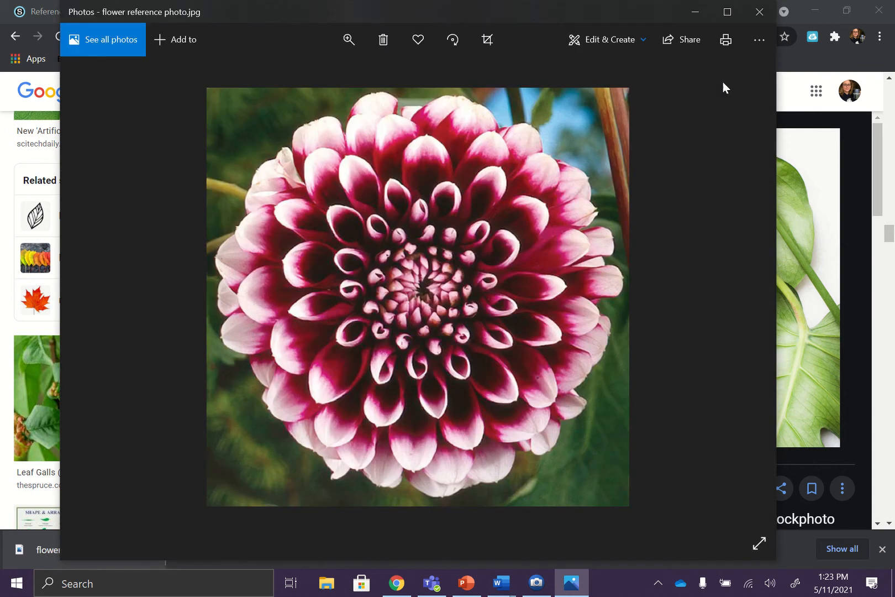
pyautogui.moveTo(486, 40)
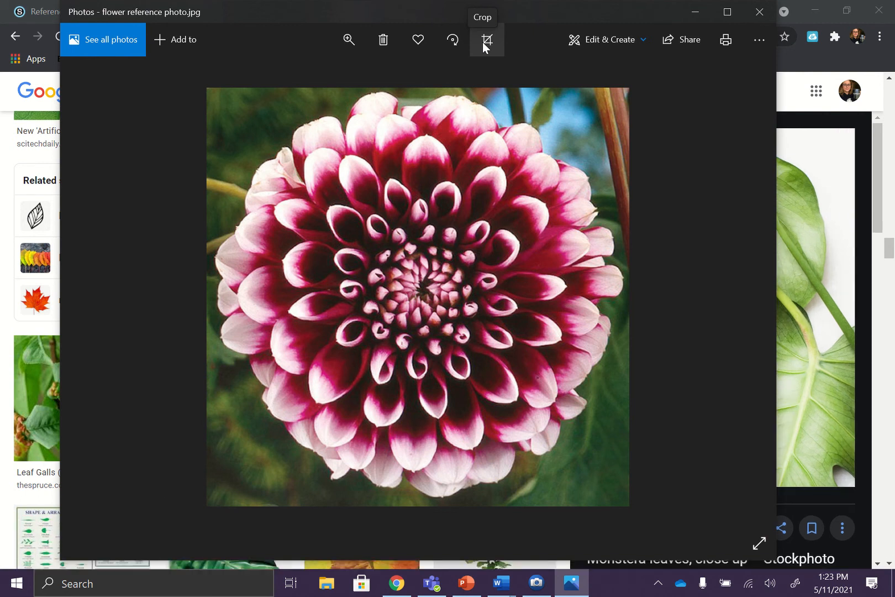
pyautogui.moveTo(707, 43)
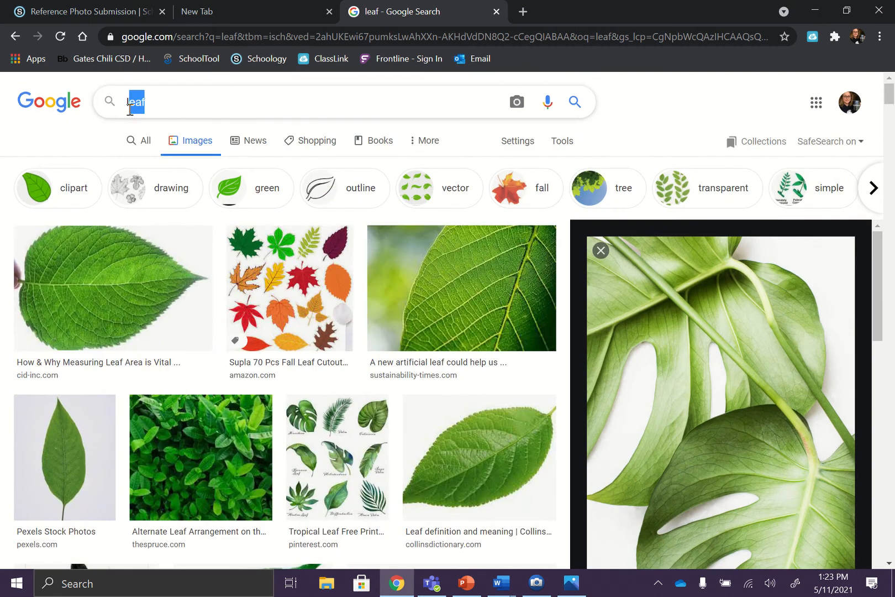
# Step: Search for amethyst crystals and browse the amethyst crystal and geode results
pyautogui.write('c')
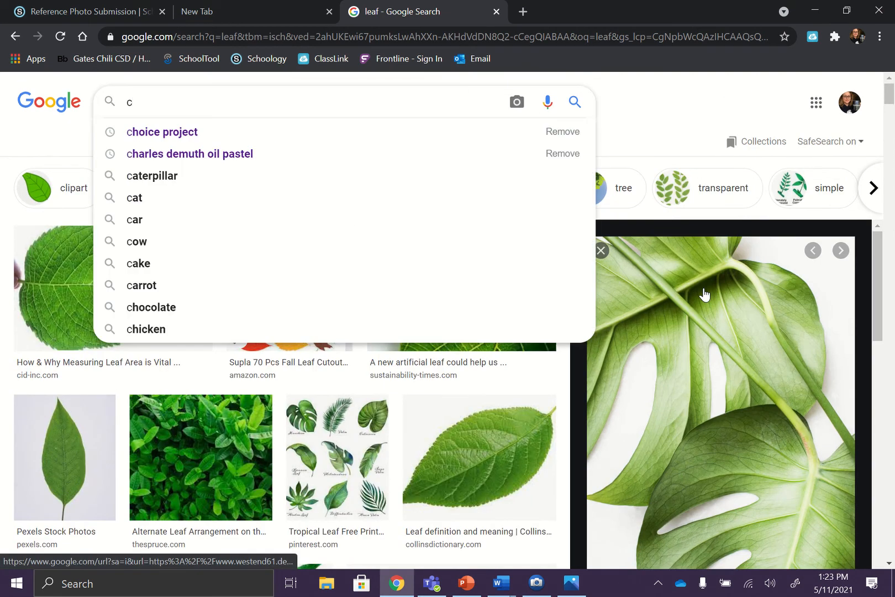
pyautogui.write('rys')
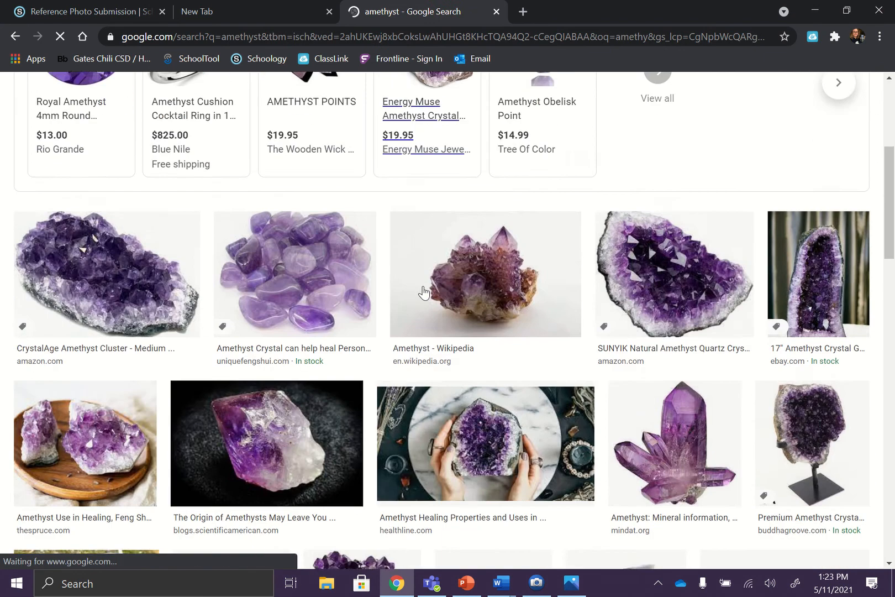
pyautogui.scroll(-3)
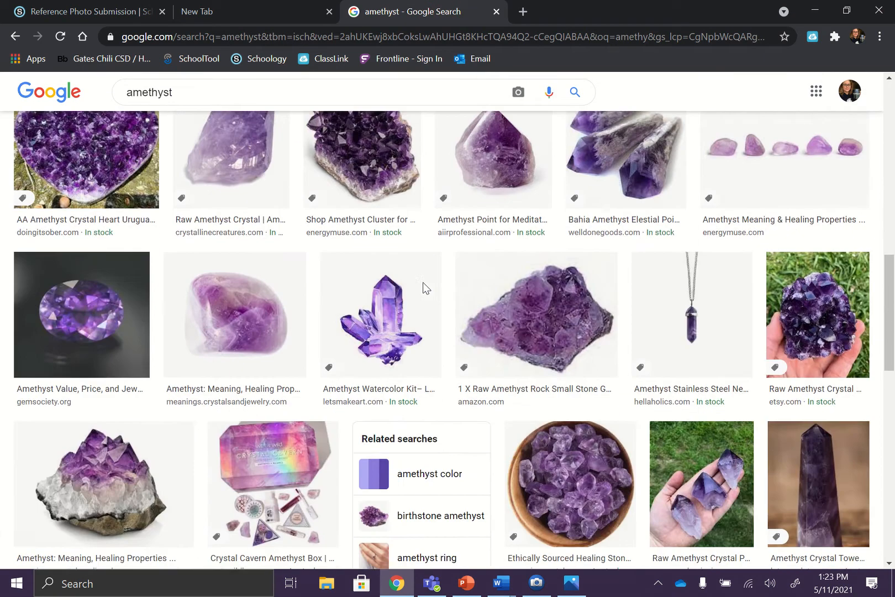
pyautogui.scroll(-3)
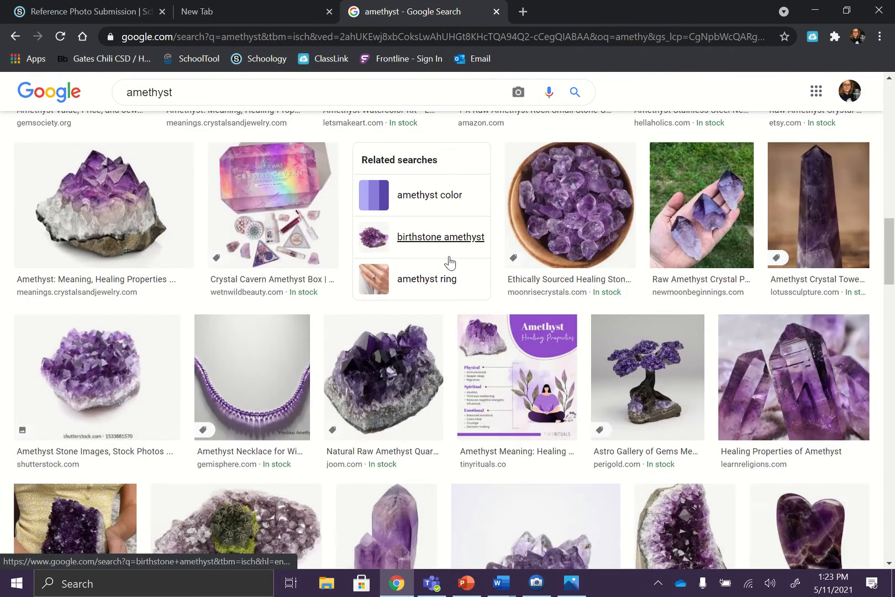
pyautogui.scroll(-3)
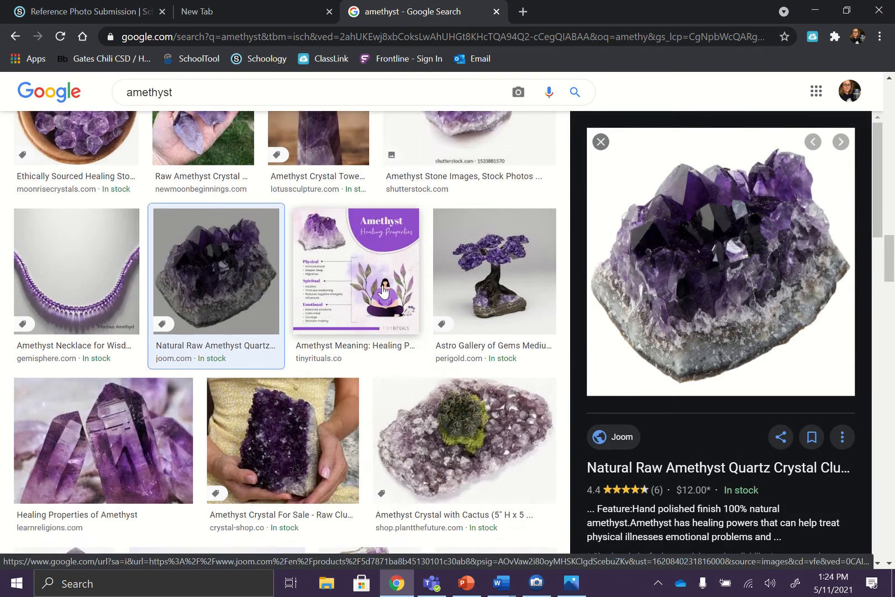
pyautogui.scroll(-3)
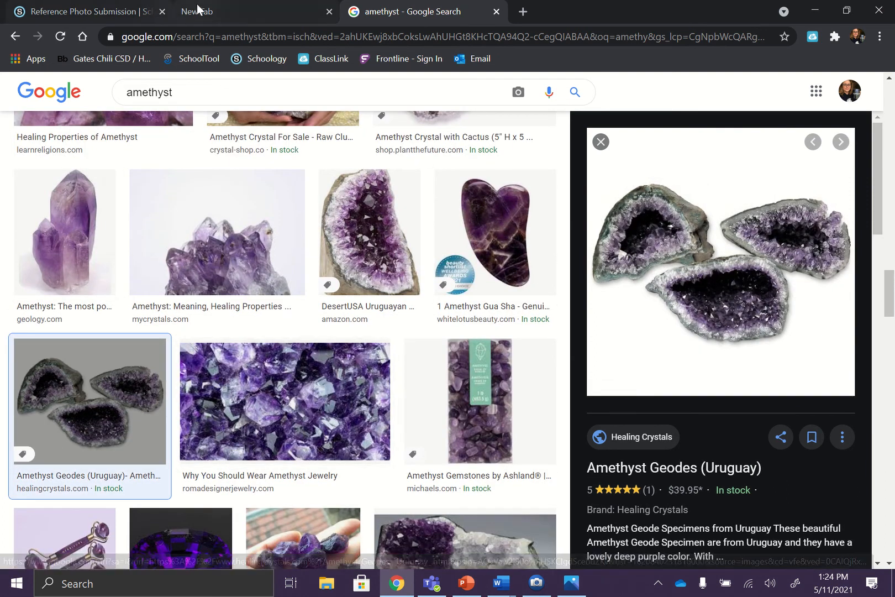
# Step: Attach flower reference photo.jpg from the Desktop to a new discussion comment
pyautogui.click(92, 11)
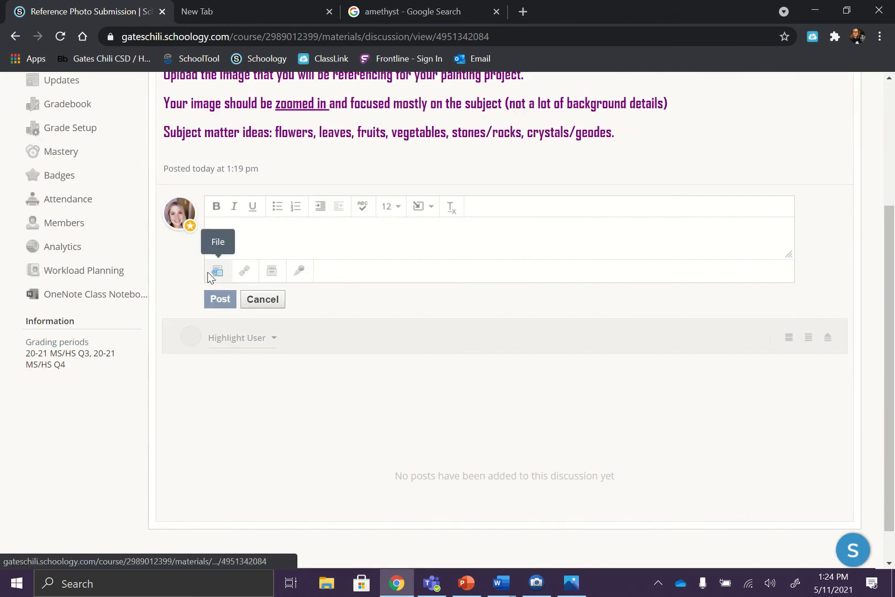
pyautogui.click(217, 271)
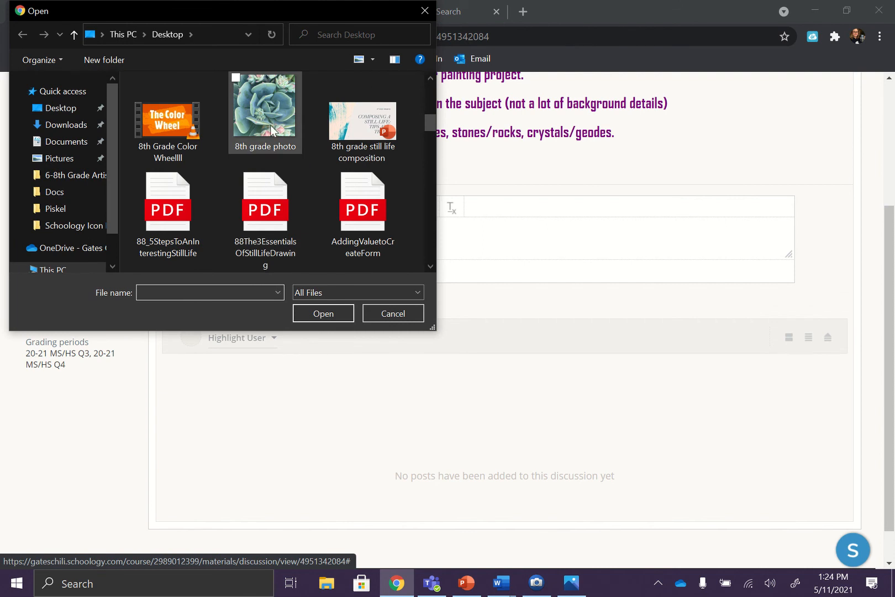
pyautogui.scroll(-3)
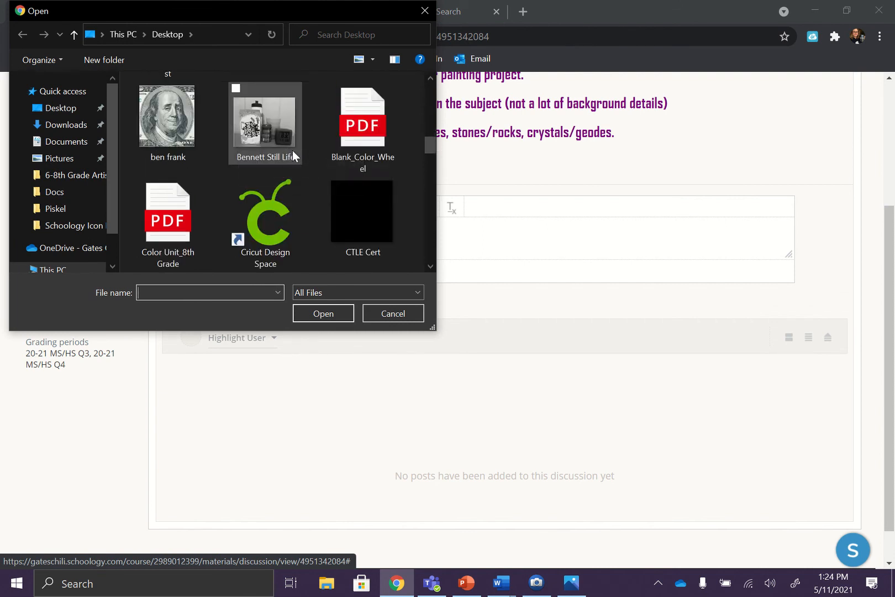
pyautogui.click(362, 108)
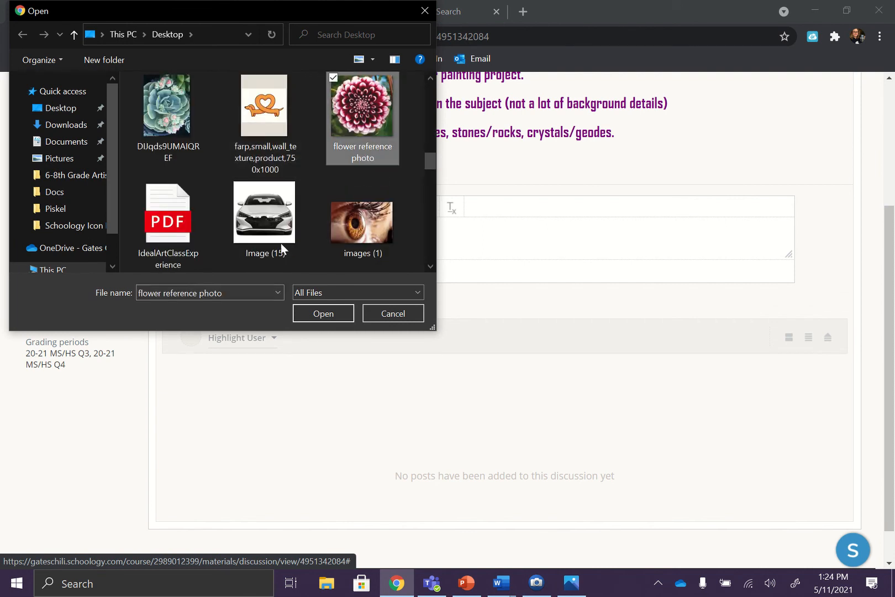
pyautogui.click(323, 313)
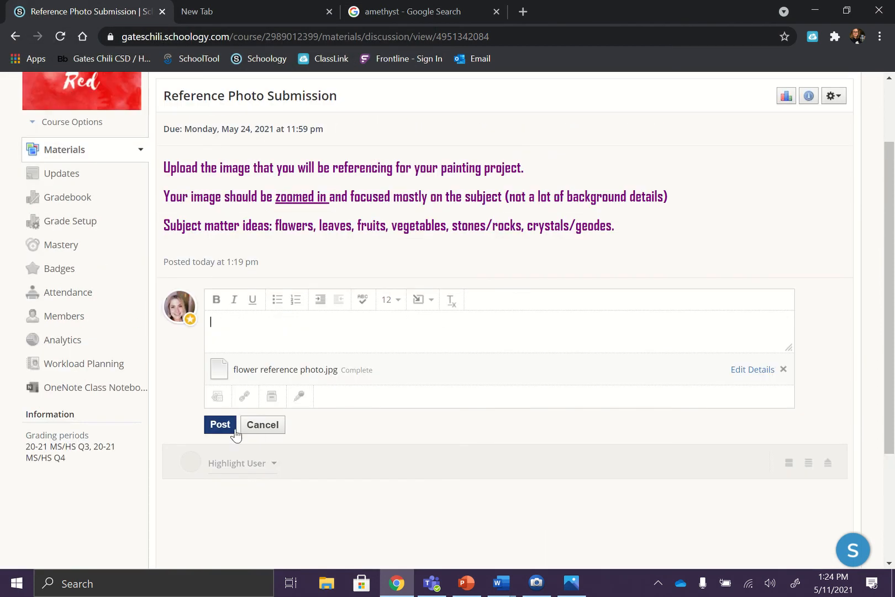
# Step: Post the comment "I am going to paint a Dahlia." with the attached dahlia photo
pyautogui.click(220, 423)
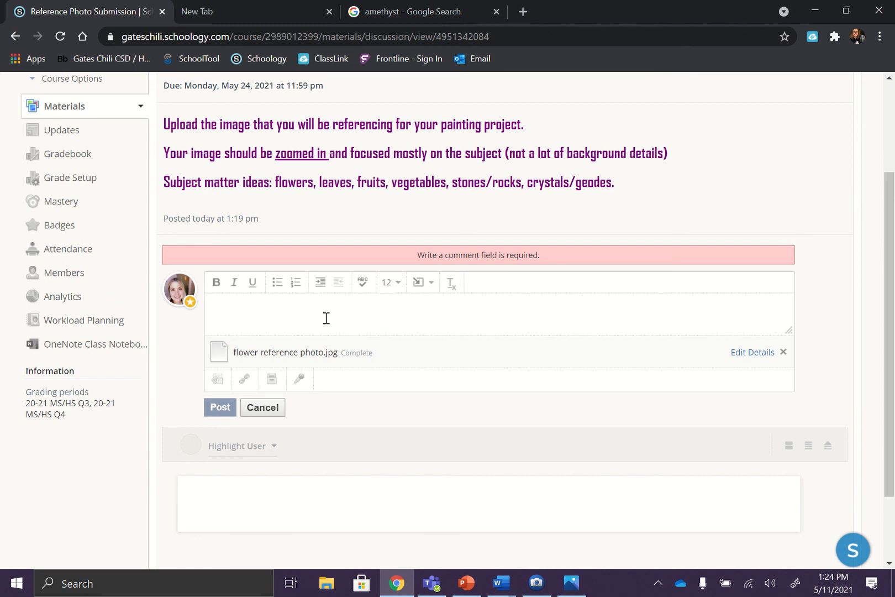
pyautogui.write('I am goin')
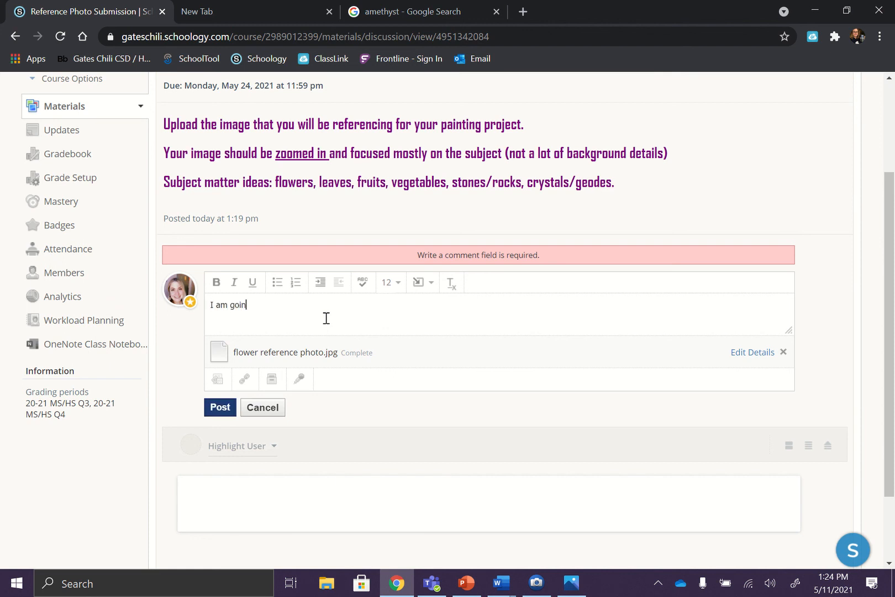
pyautogui.write('g to paint a D')
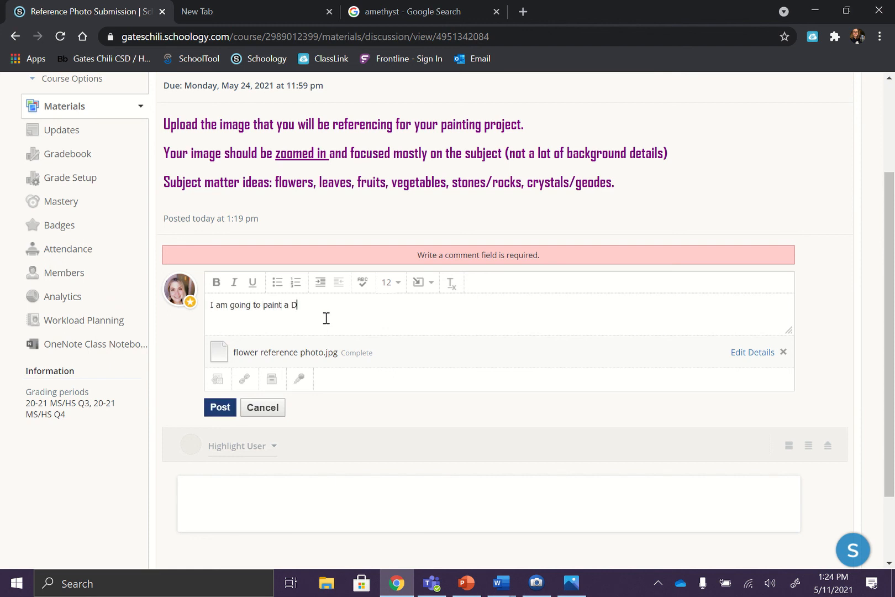
pyautogui.write('ahlia.')
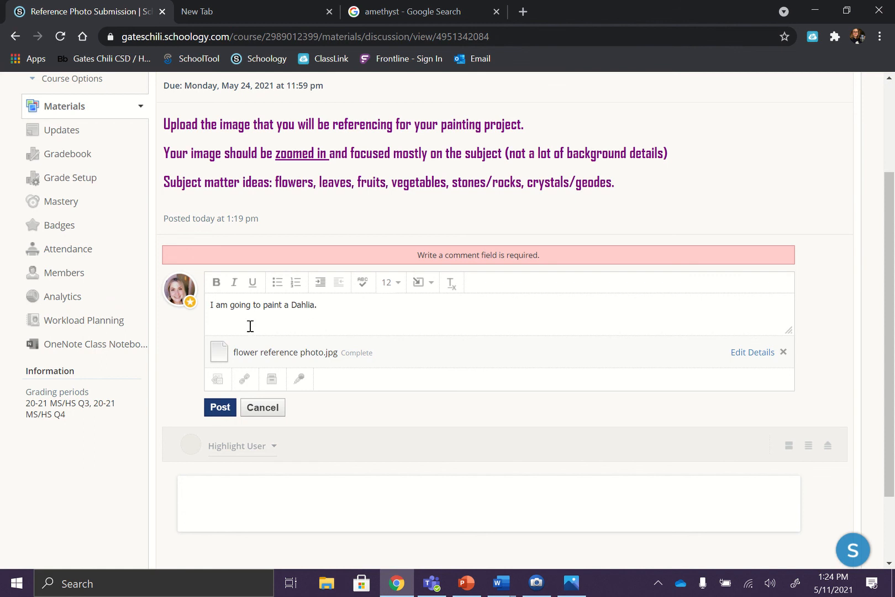
pyautogui.click(220, 406)
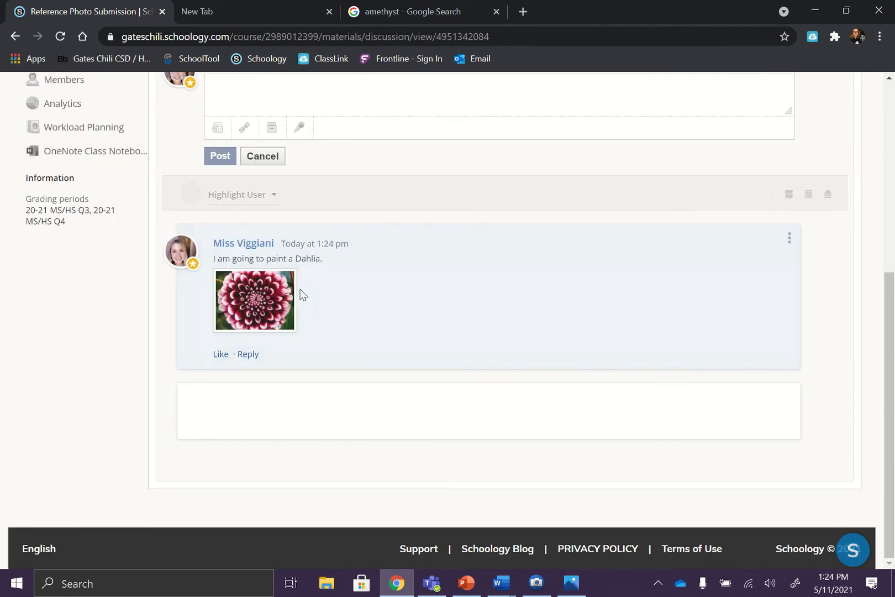
# Step: Enlarge the posted dahlia photo in Schoology's image viewer over the discussion
pyautogui.click(254, 300)
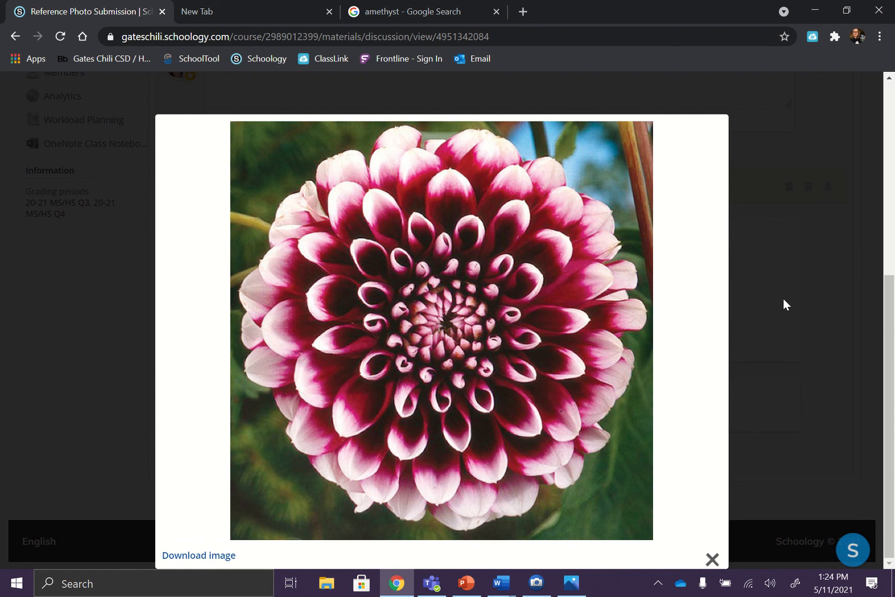
pyautogui.moveTo(158, 354)
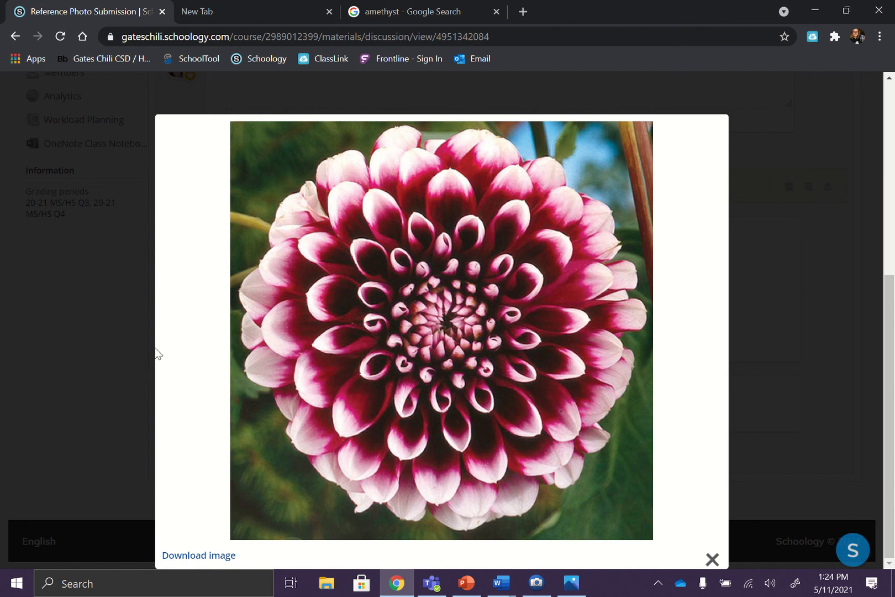
pyautogui.moveTo(237, 314)
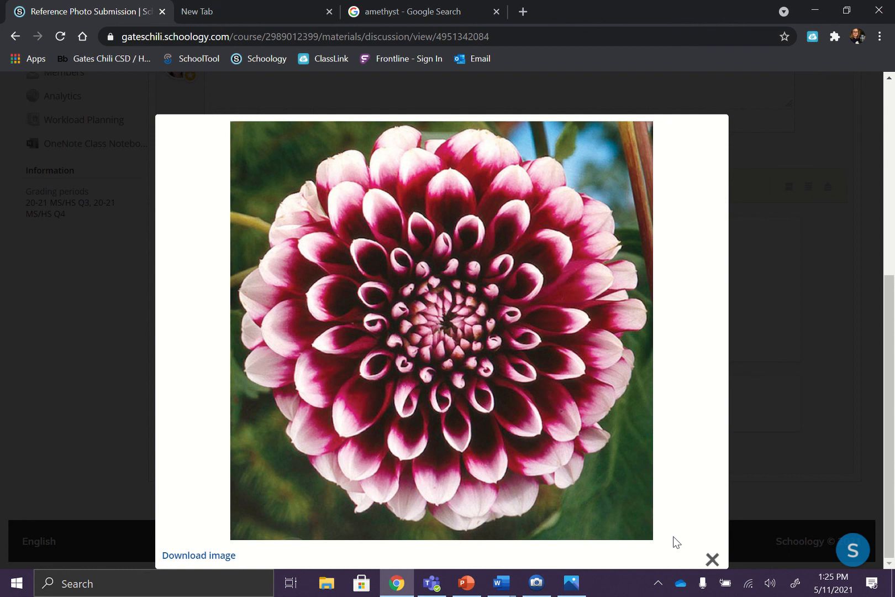
pyautogui.moveTo(687, 382)
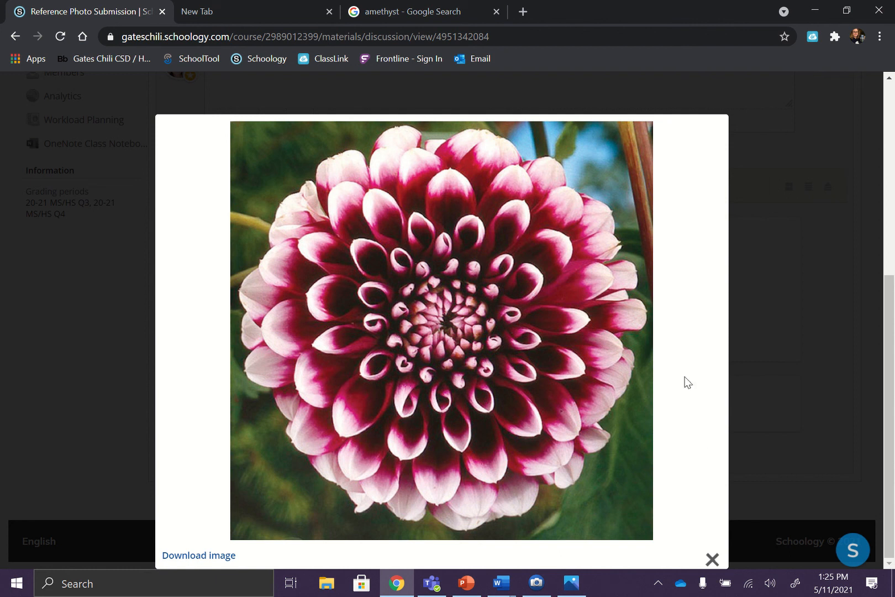
pyautogui.moveTo(820, 292)
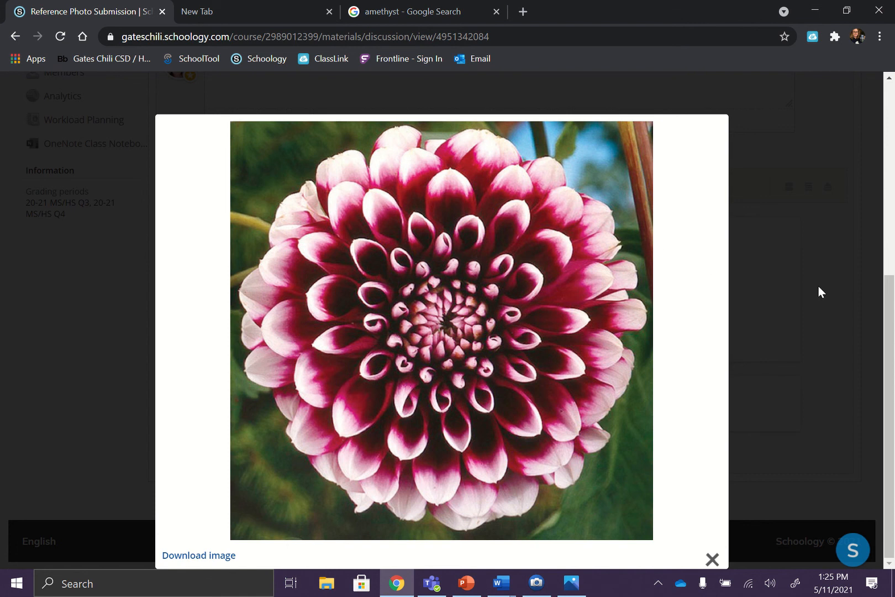